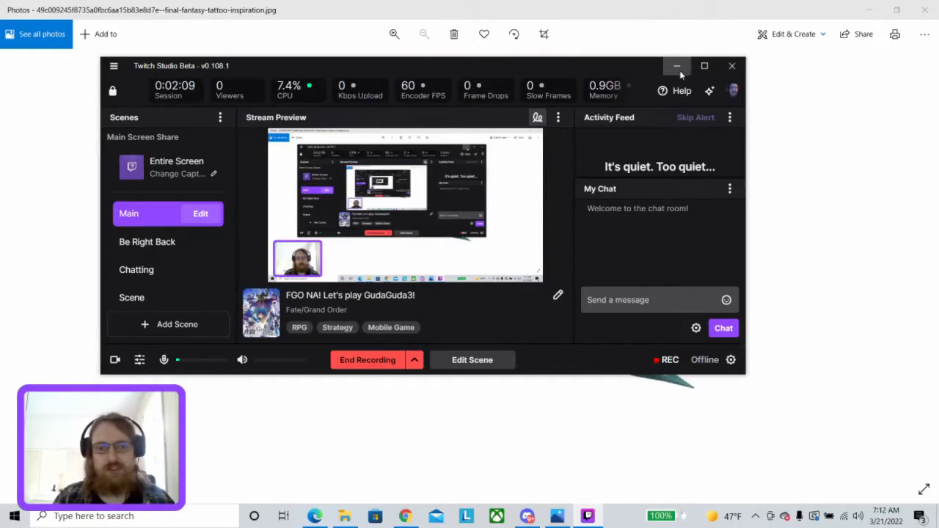
Minimize the Twitch Studio window to reveal the blue sword photo behind it.
left_click(677, 66)
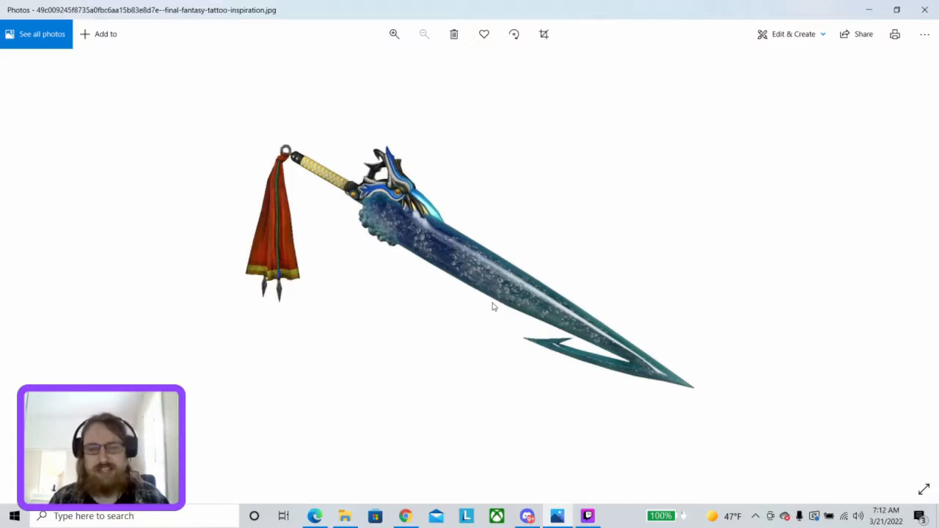
mouse_move(668, 293)
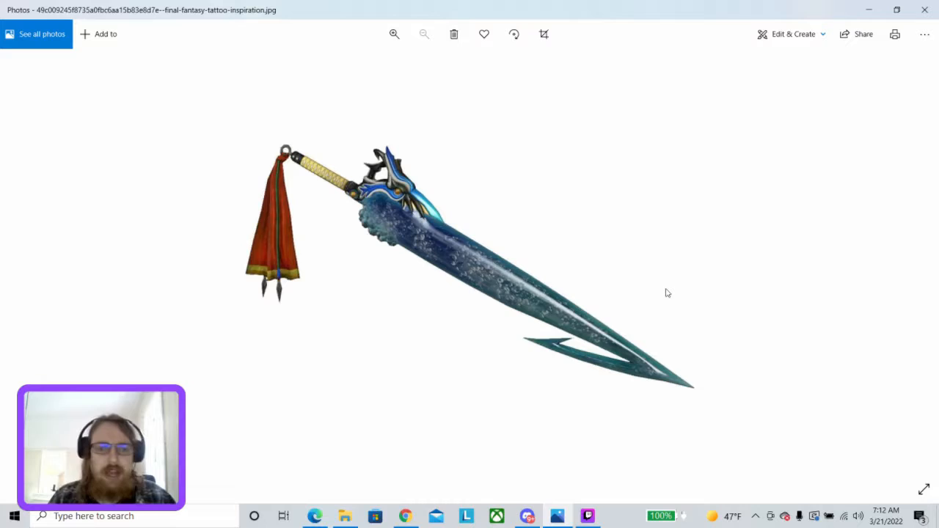
mouse_move(287, 173)
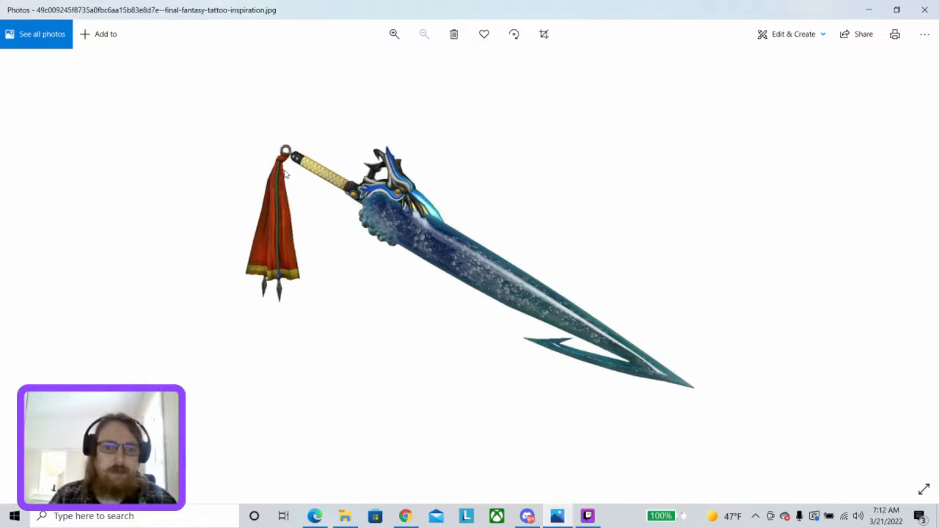
mouse_move(330, 182)
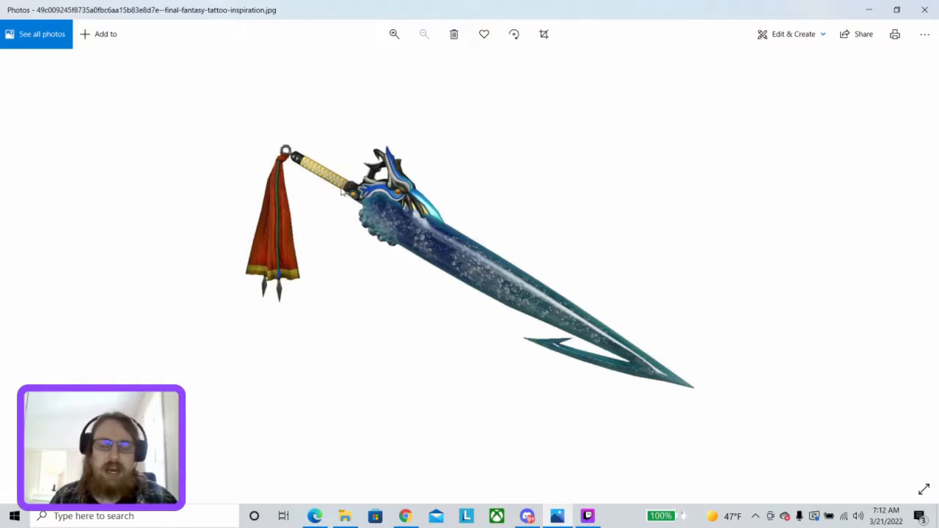
mouse_move(307, 170)
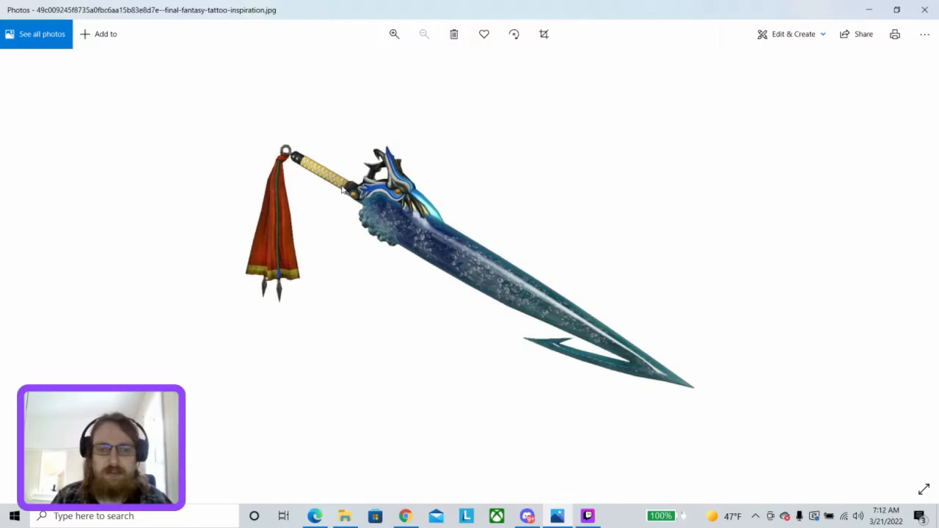
mouse_move(324, 194)
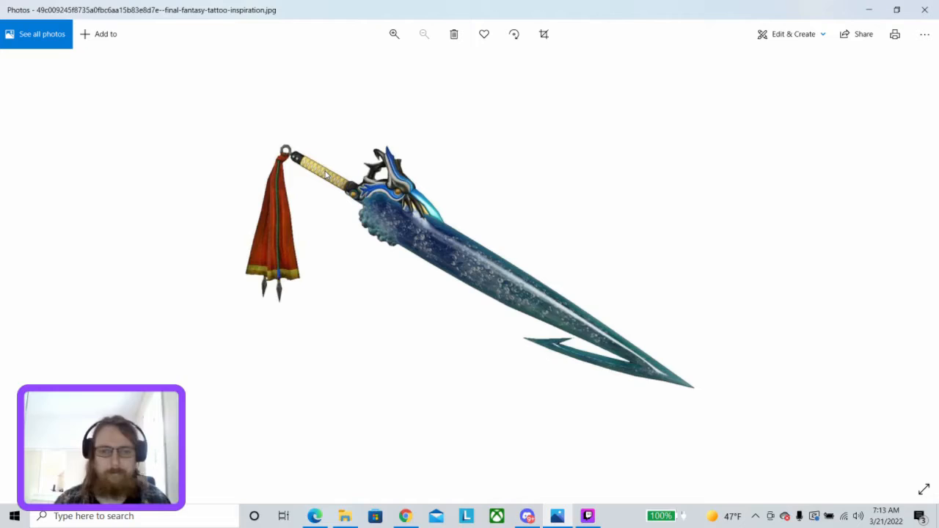
mouse_move(332, 210)
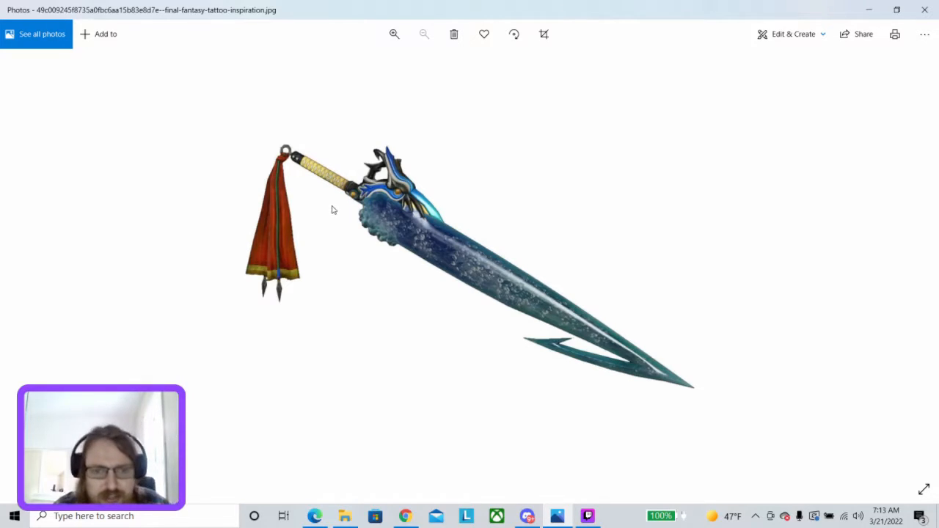
mouse_move(352, 198)
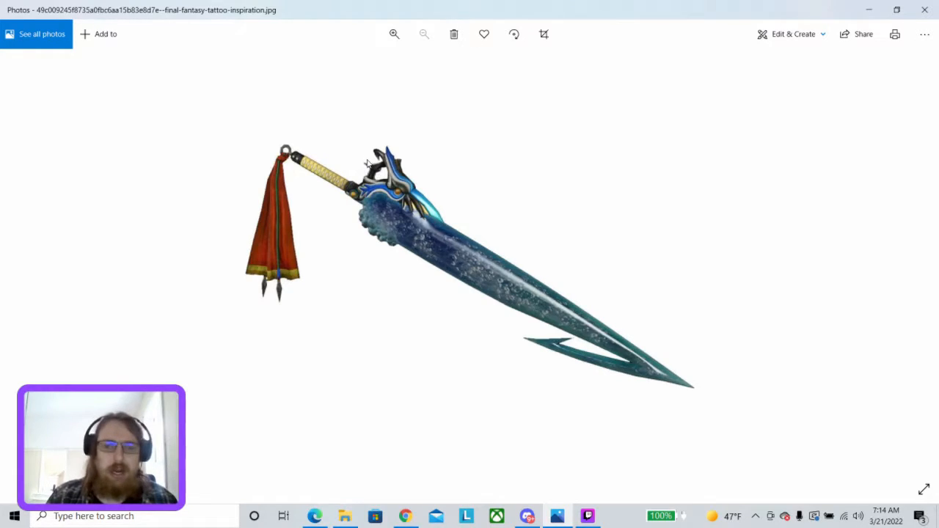
mouse_move(338, 194)
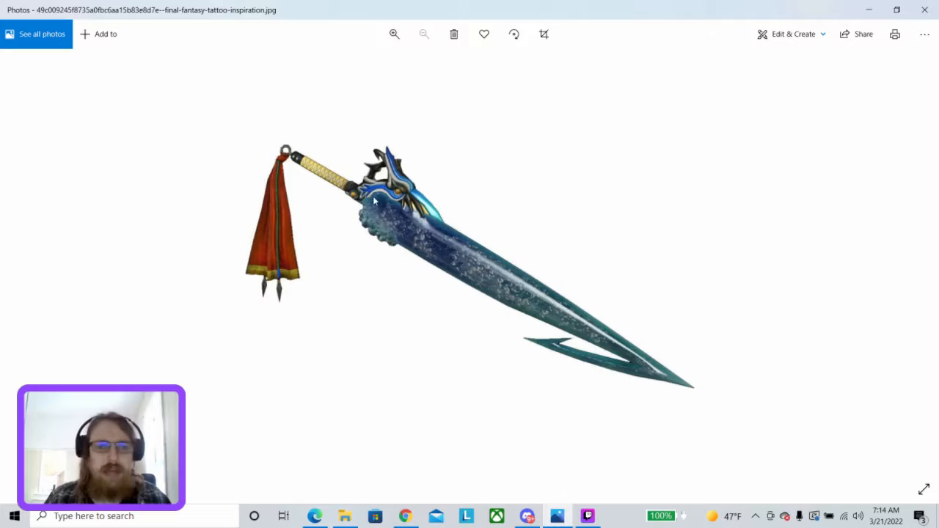
mouse_move(359, 183)
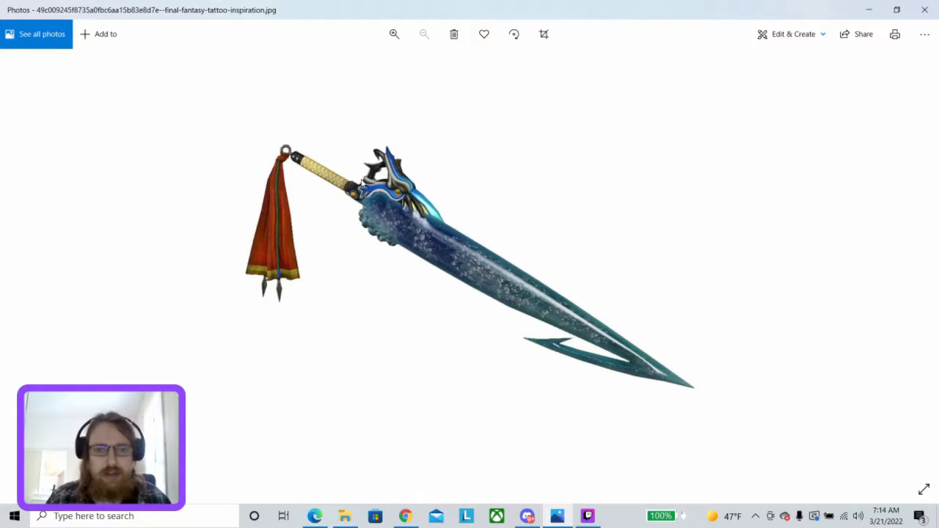
mouse_move(393, 146)
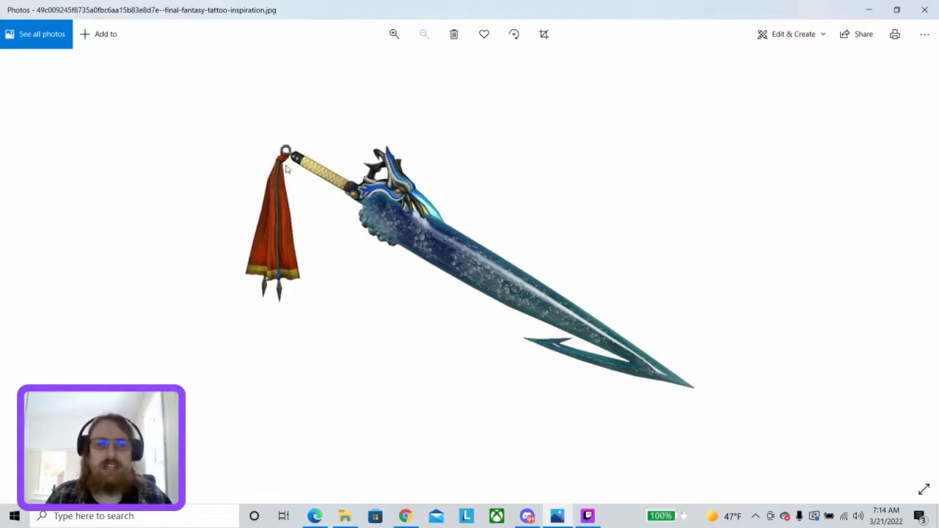
mouse_move(290, 211)
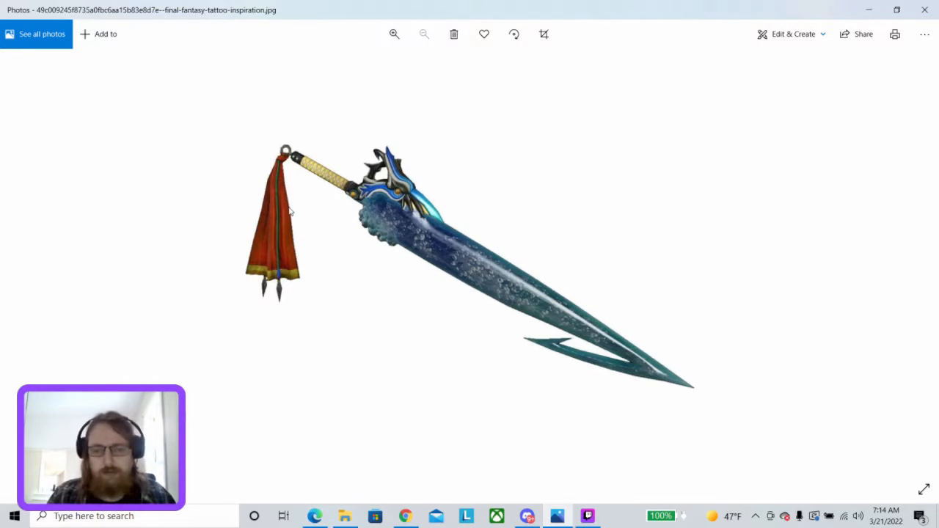
mouse_move(458, 257)
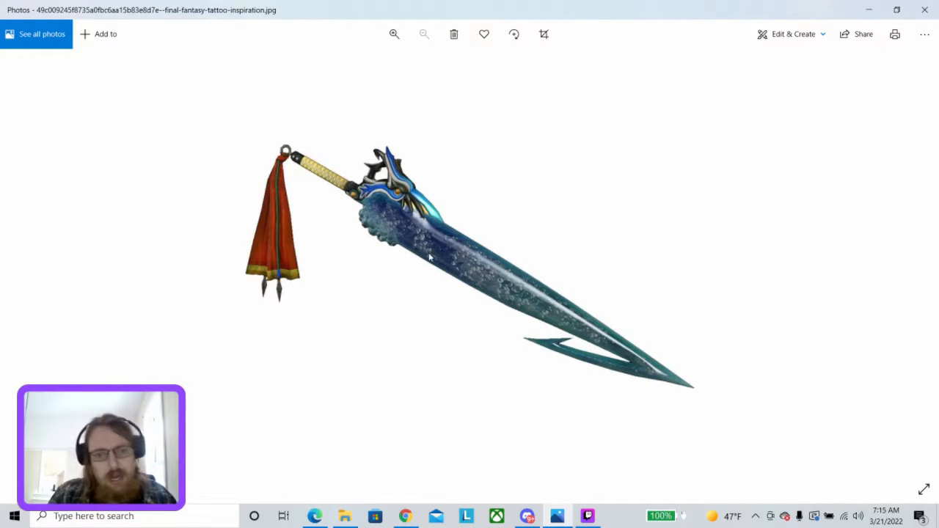
mouse_move(561, 316)
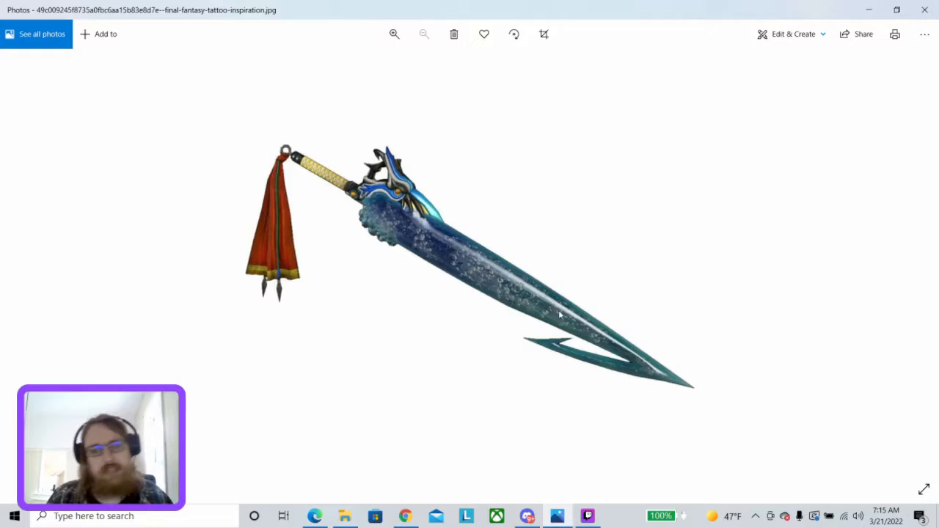
mouse_move(502, 270)
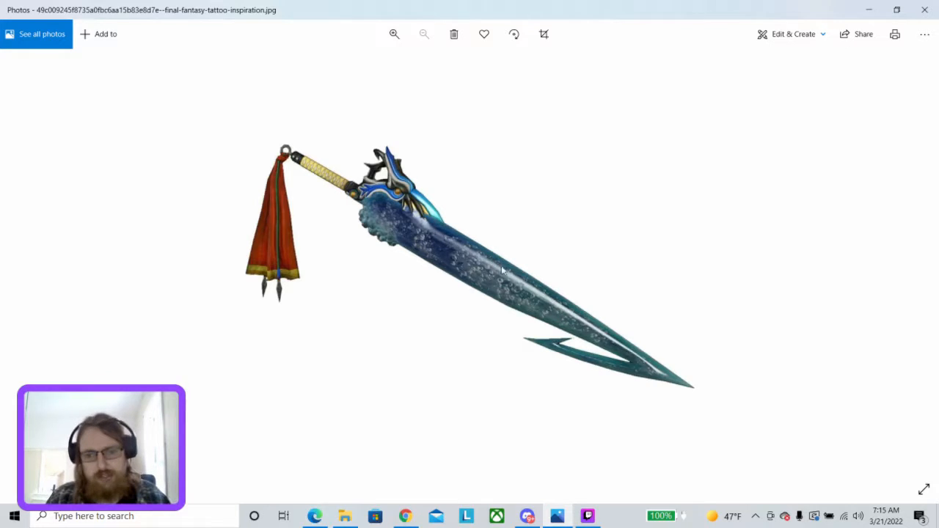
mouse_move(554, 353)
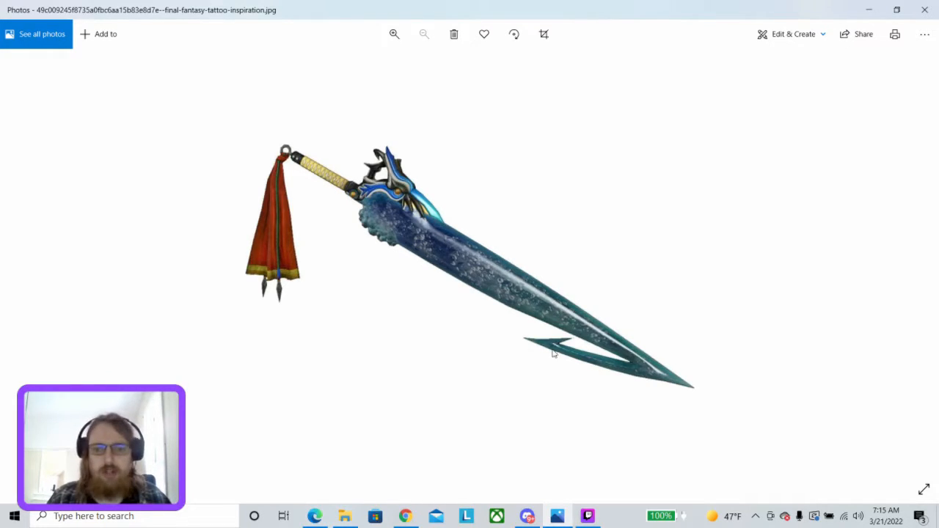
mouse_move(623, 347)
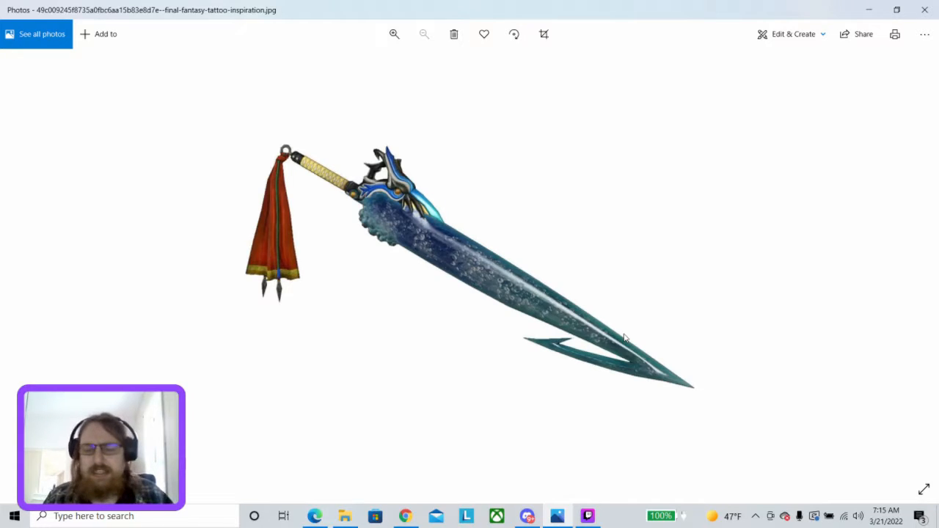
mouse_move(636, 356)
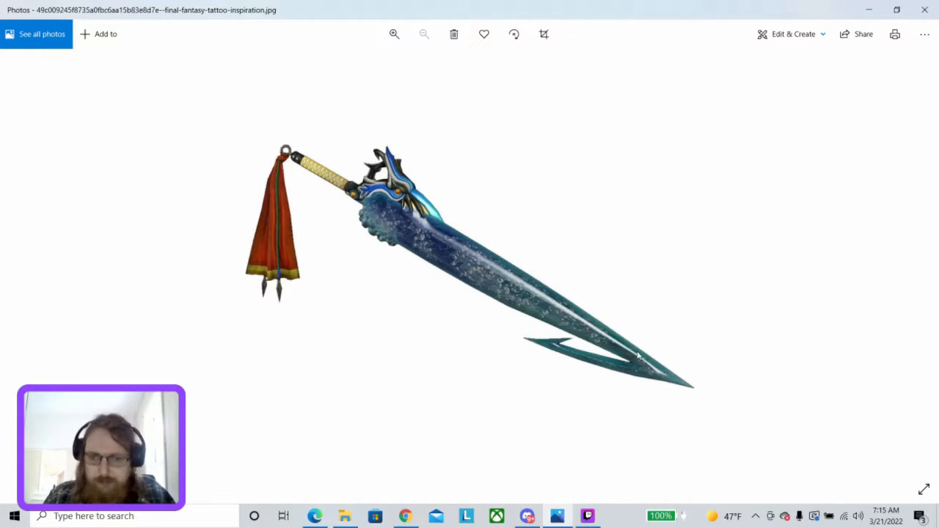
mouse_move(590, 358)
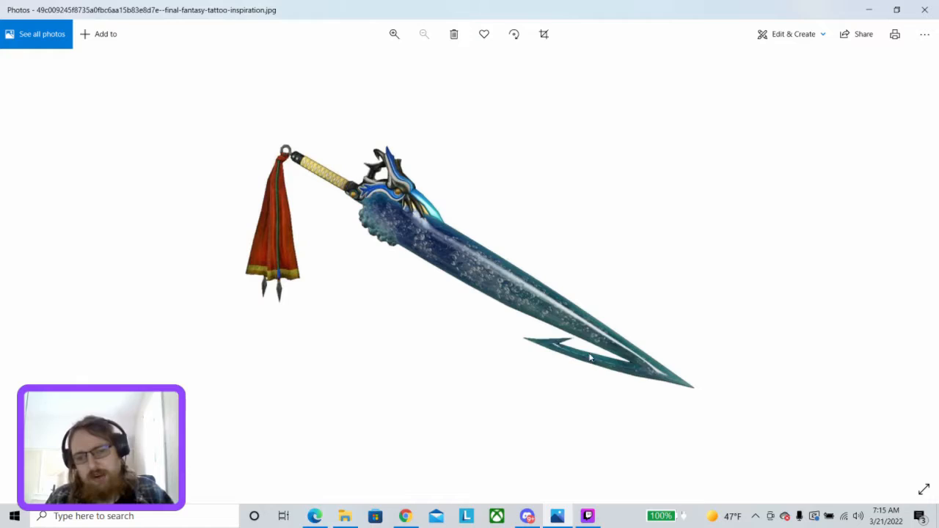
mouse_move(546, 349)
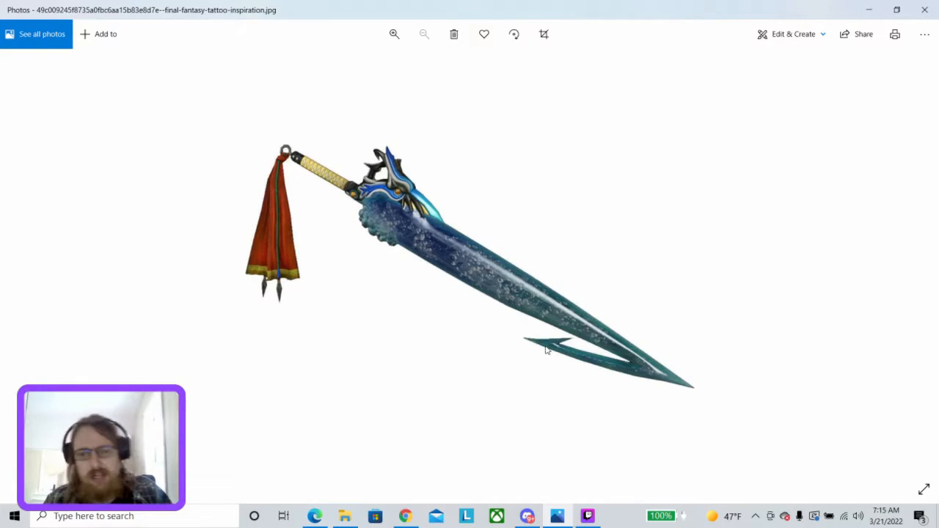
mouse_move(573, 338)
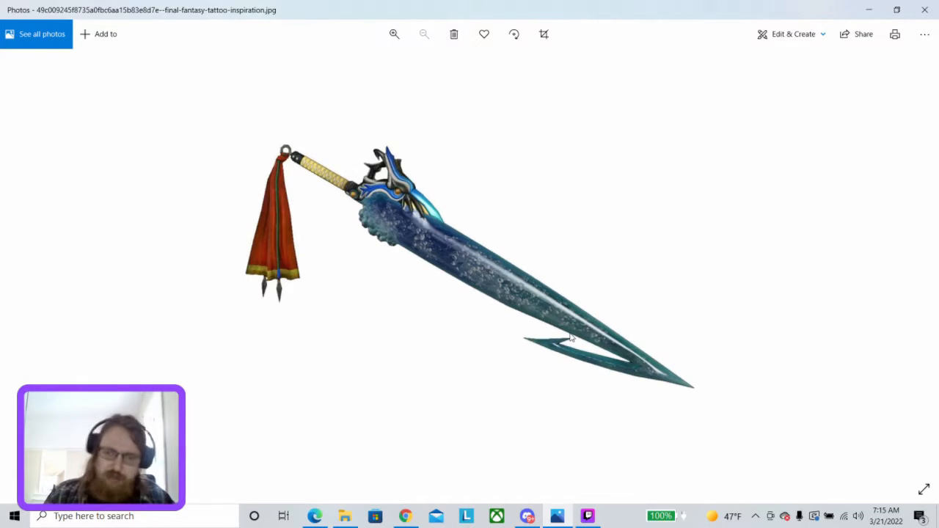
mouse_move(552, 329)
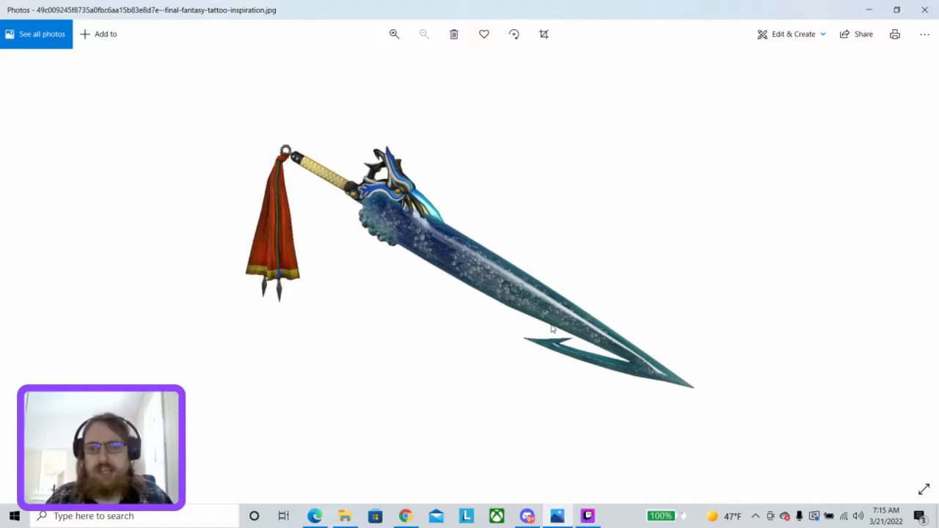
mouse_move(516, 339)
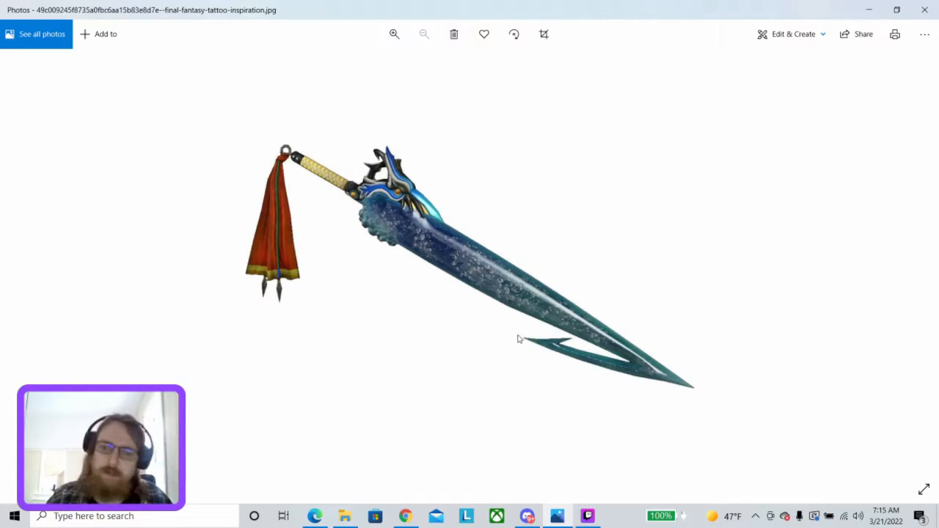
mouse_move(565, 367)
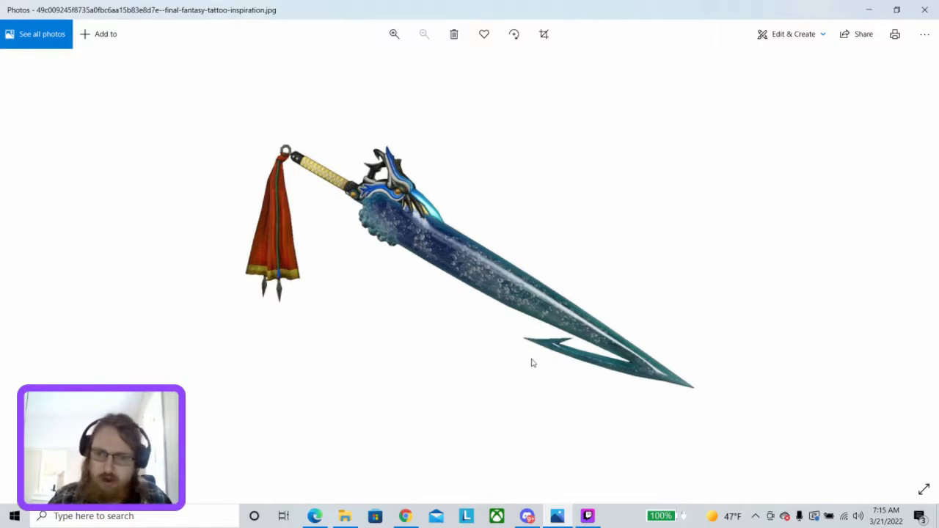
mouse_move(534, 380)
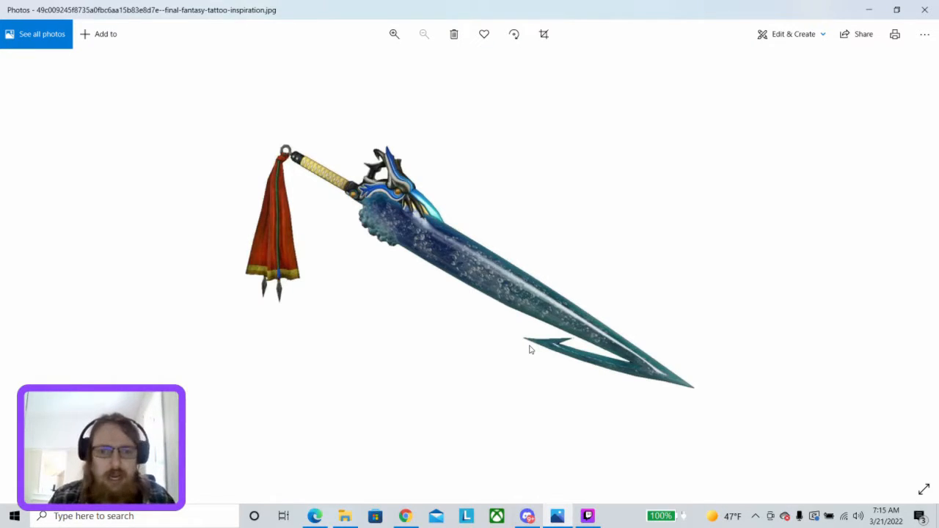
mouse_move(429, 284)
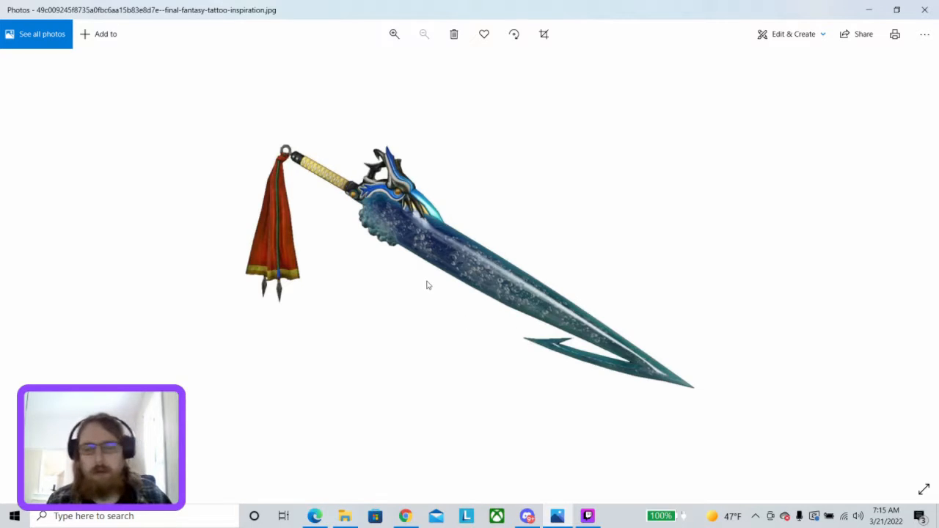
mouse_move(452, 261)
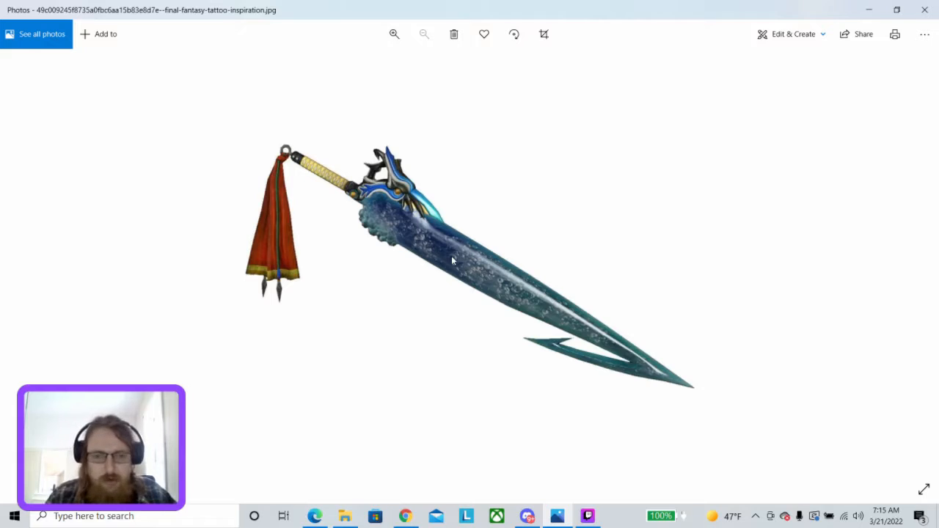
mouse_move(311, 196)
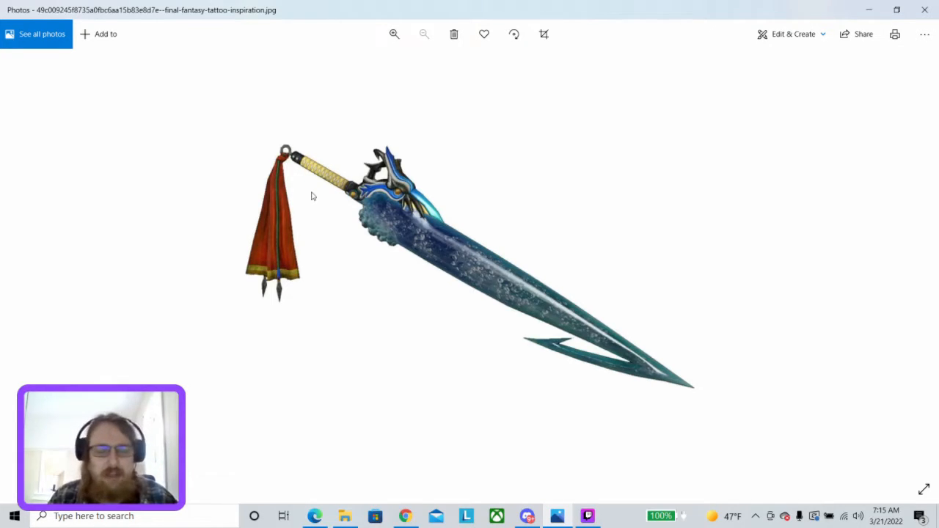
mouse_move(341, 256)
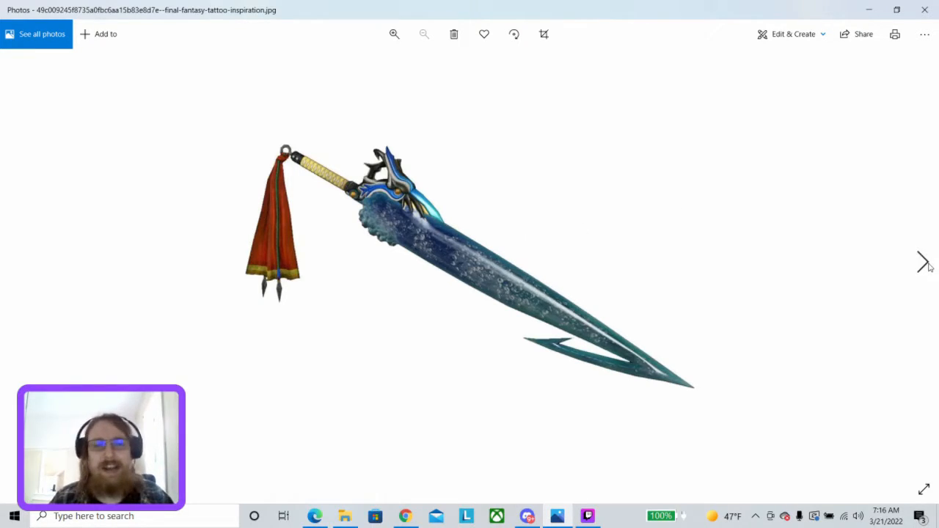
left_click(923, 261)
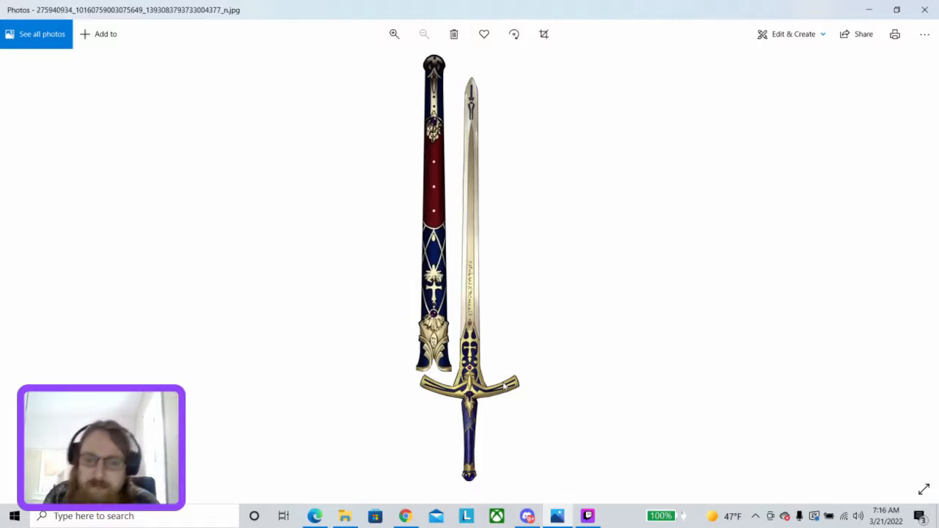
mouse_move(553, 238)
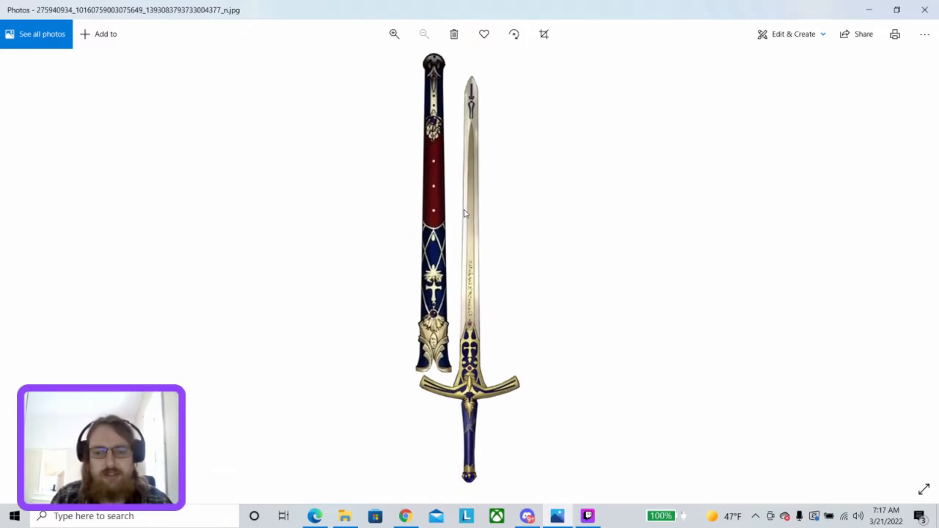
mouse_move(366, 361)
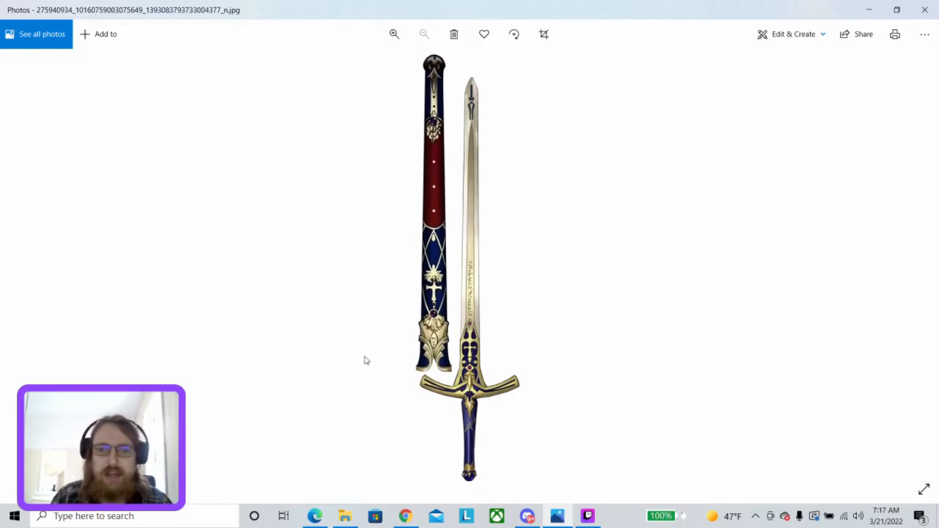
mouse_move(469, 132)
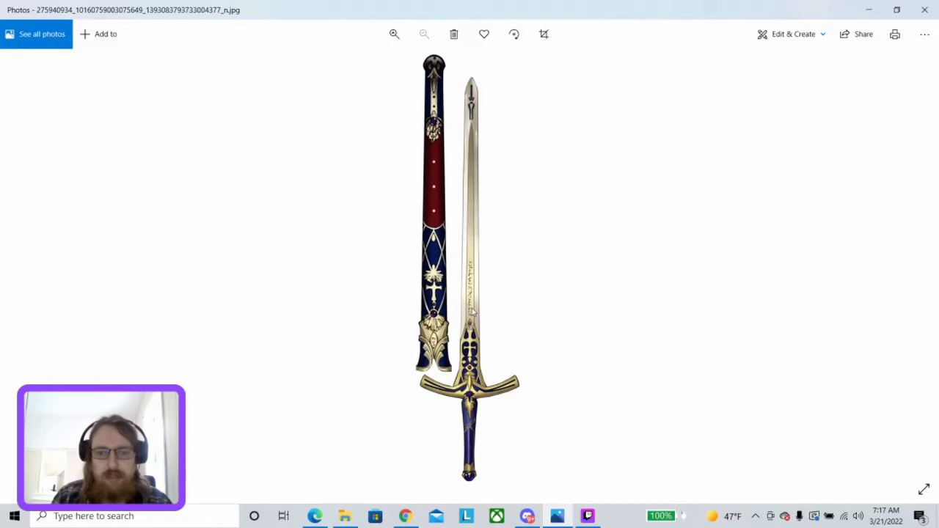
mouse_move(470, 323)
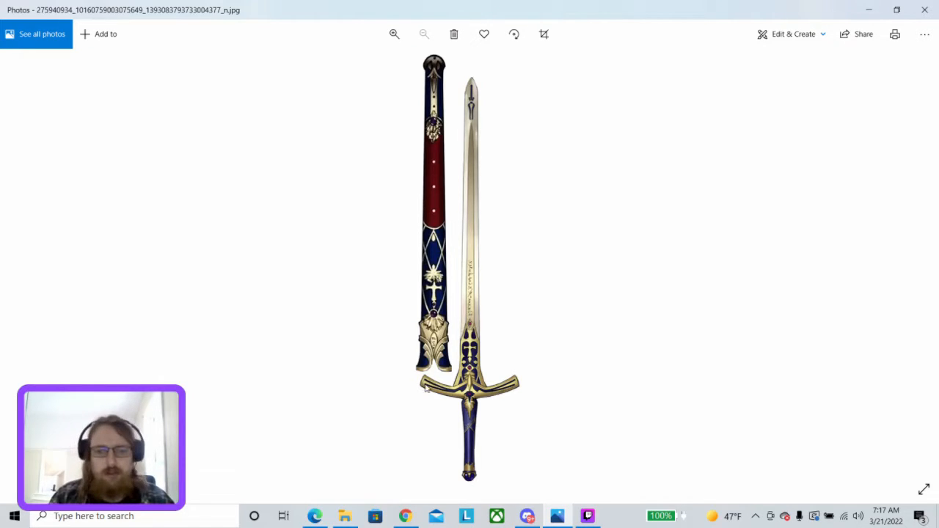
mouse_move(525, 399)
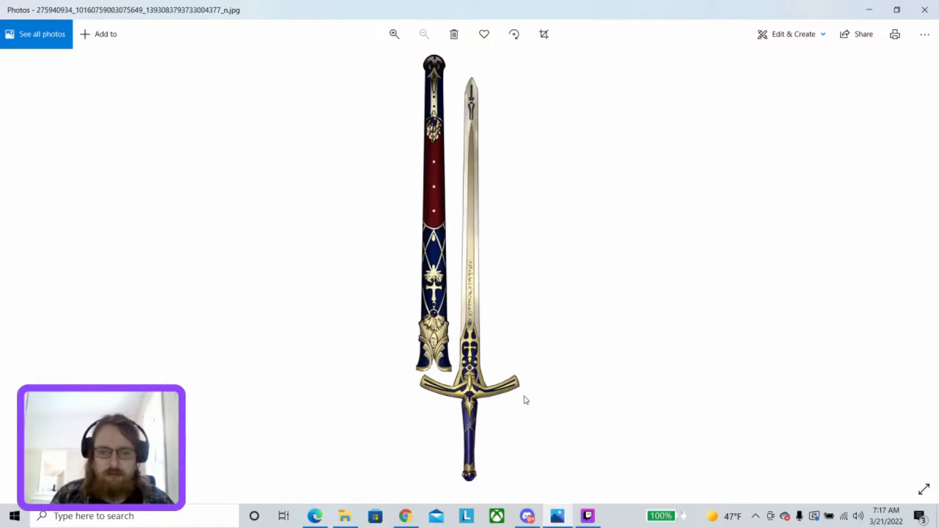
mouse_move(440, 411)
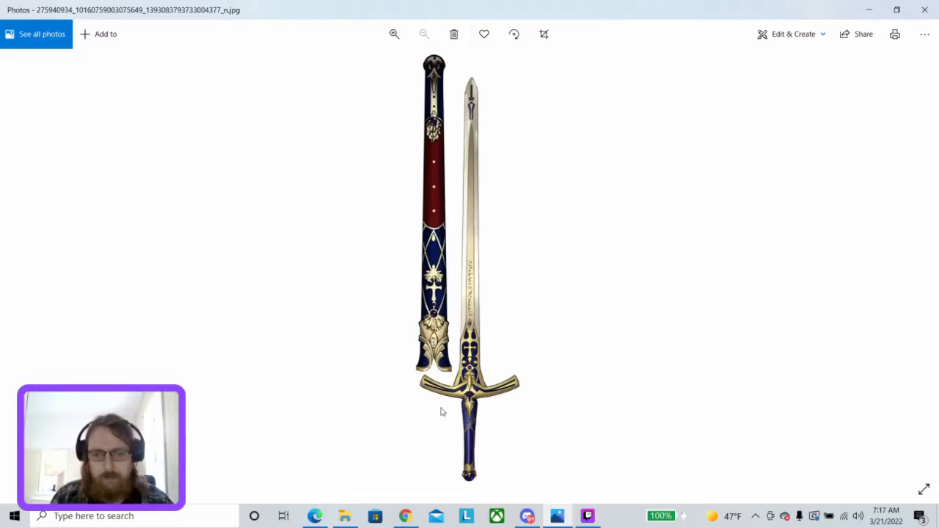
mouse_move(541, 151)
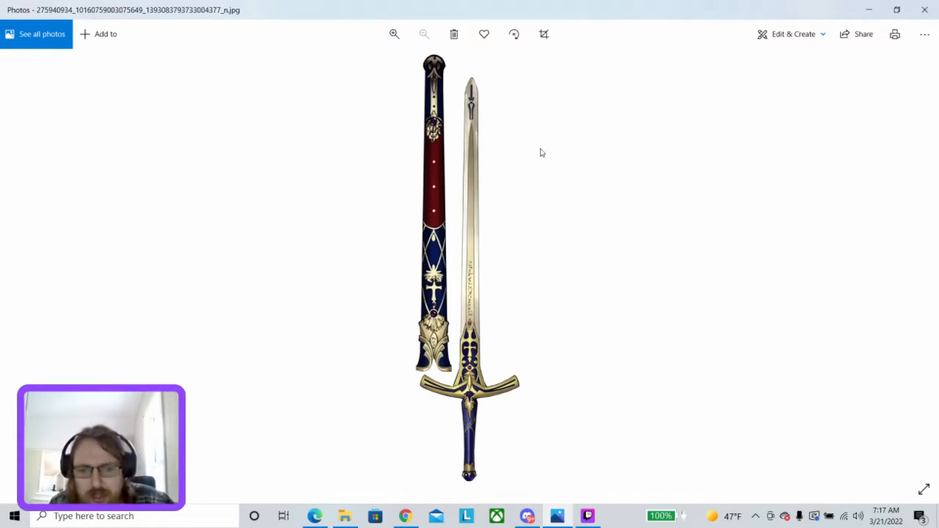
mouse_move(439, 405)
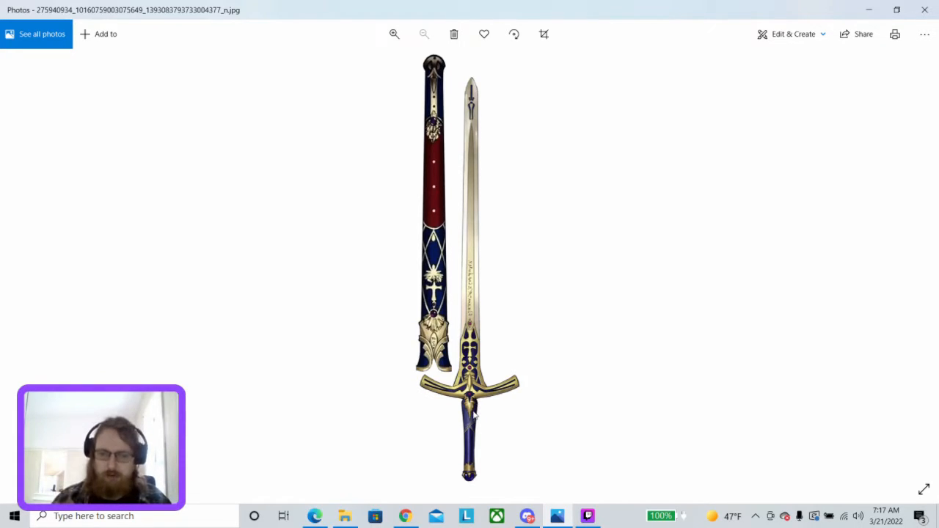
mouse_move(466, 490)
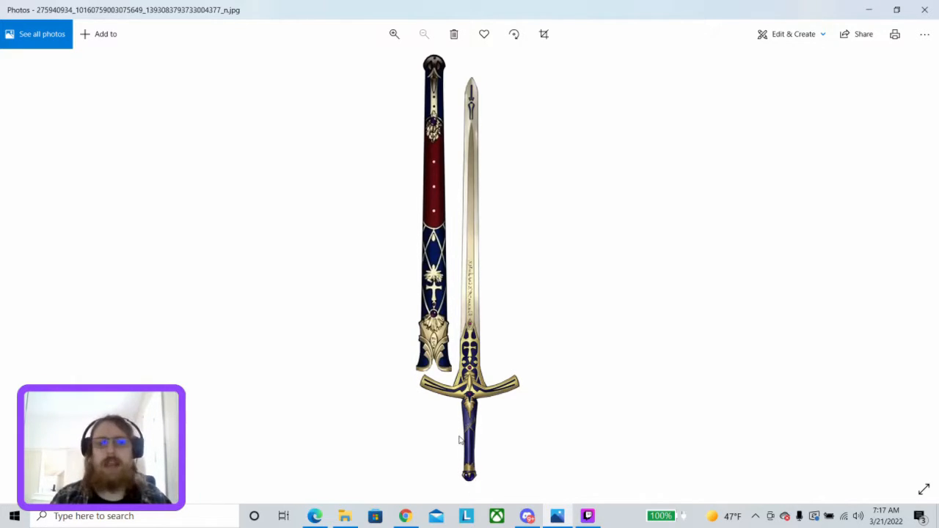
mouse_move(603, 313)
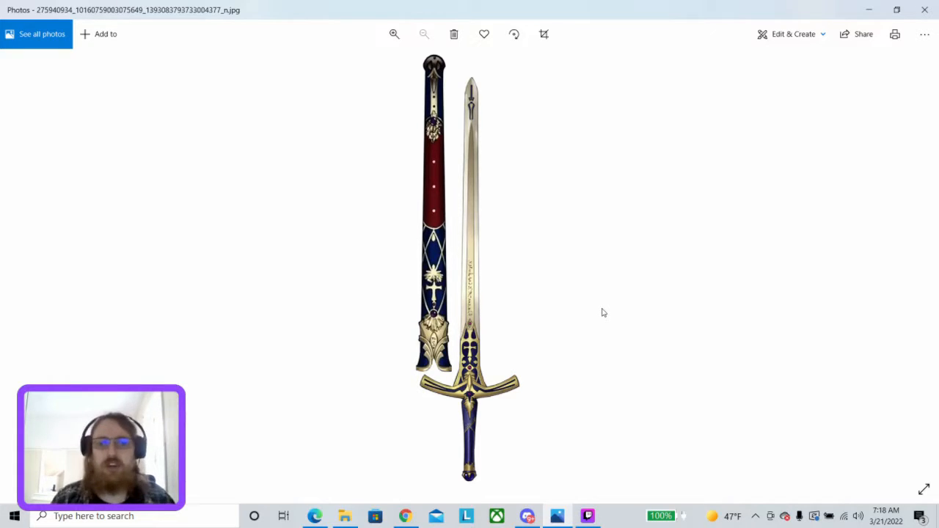
Advance to the next sword image, alvaro-5.png.
left_click(921, 261)
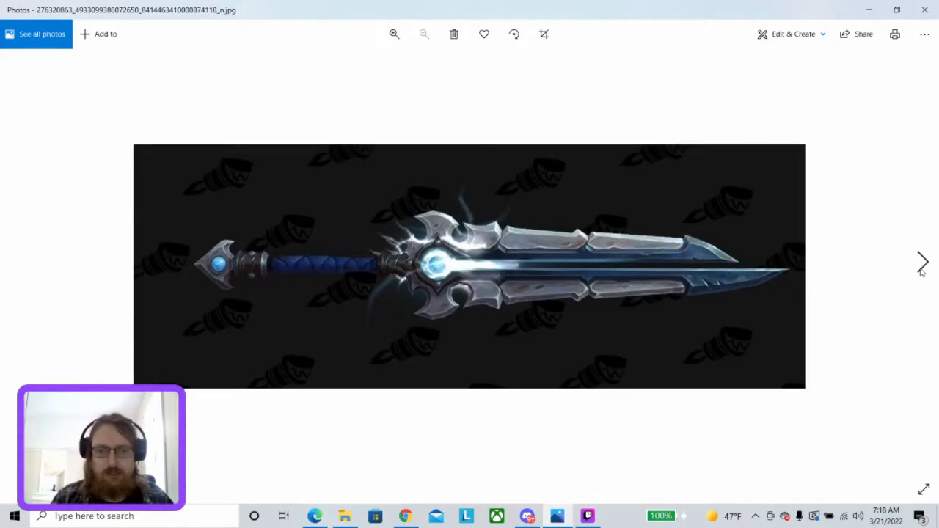
mouse_move(683, 439)
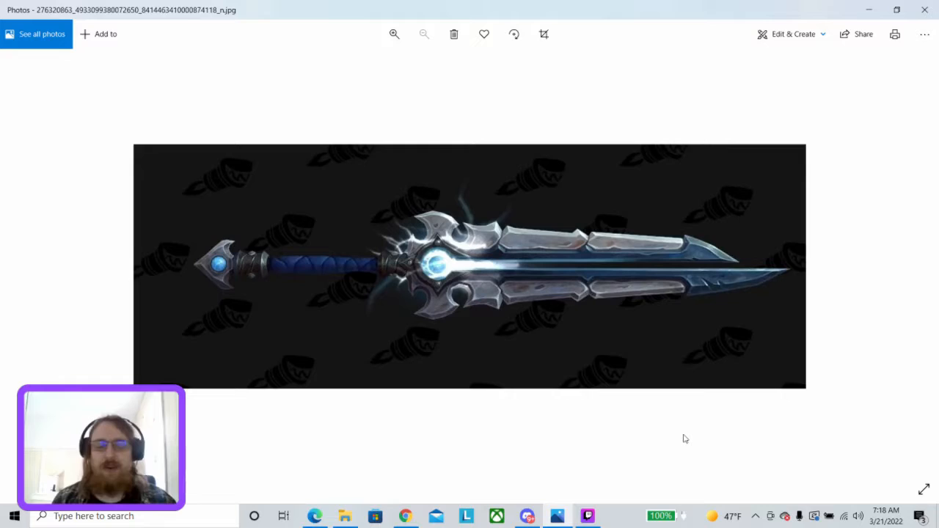
mouse_move(364, 317)
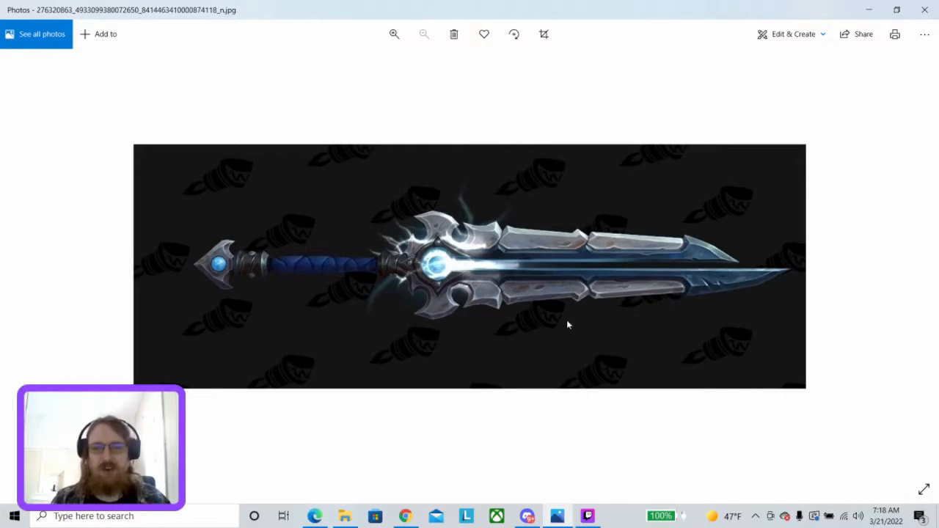
mouse_move(378, 286)
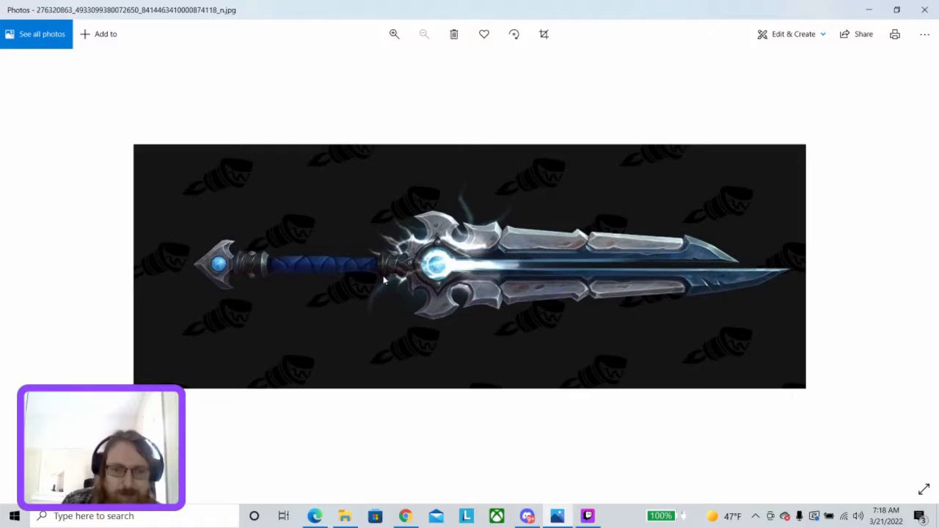
mouse_move(308, 267)
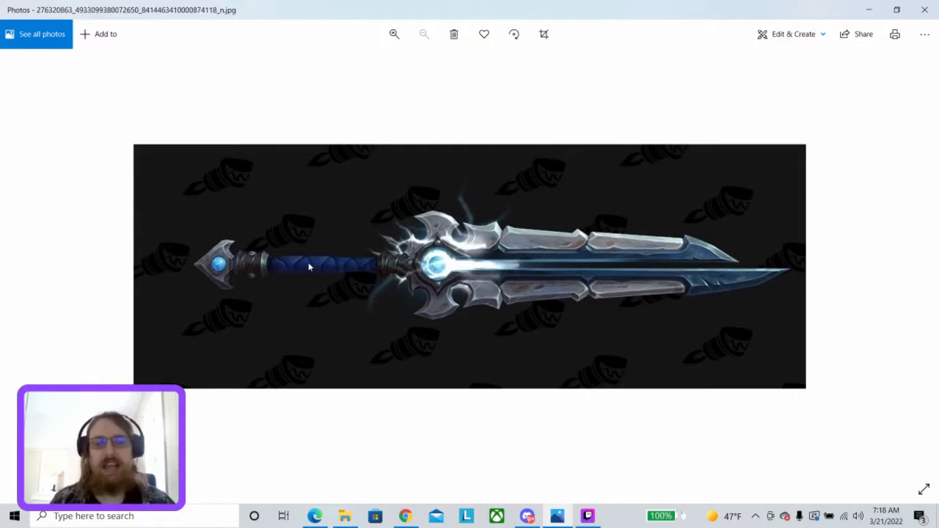
mouse_move(337, 266)
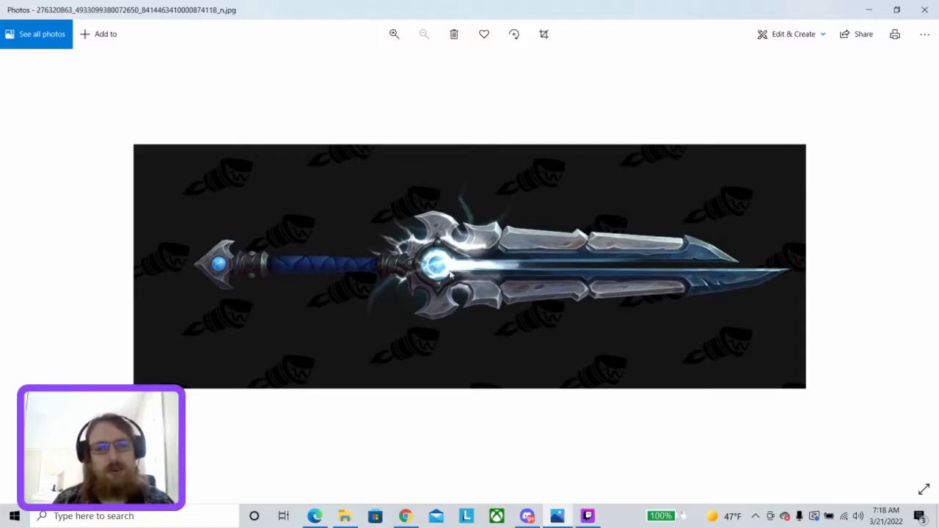
mouse_move(534, 246)
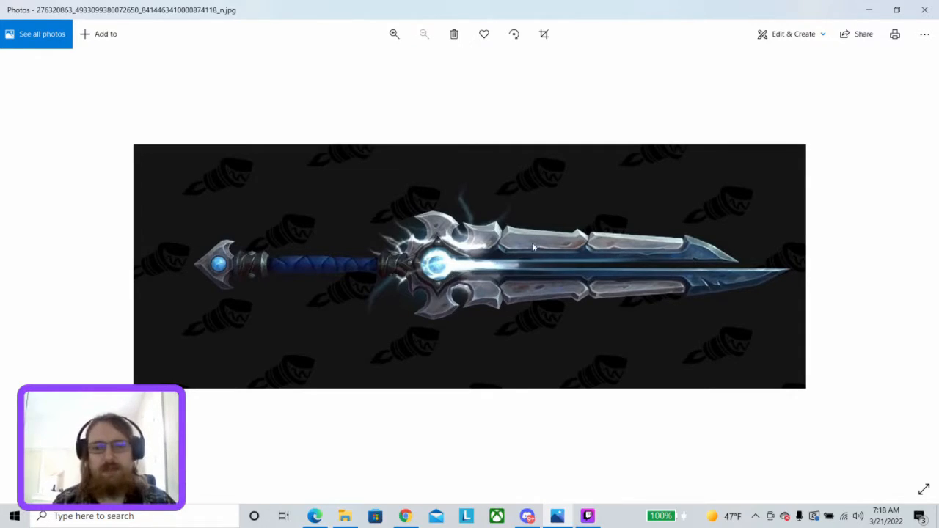
mouse_move(529, 261)
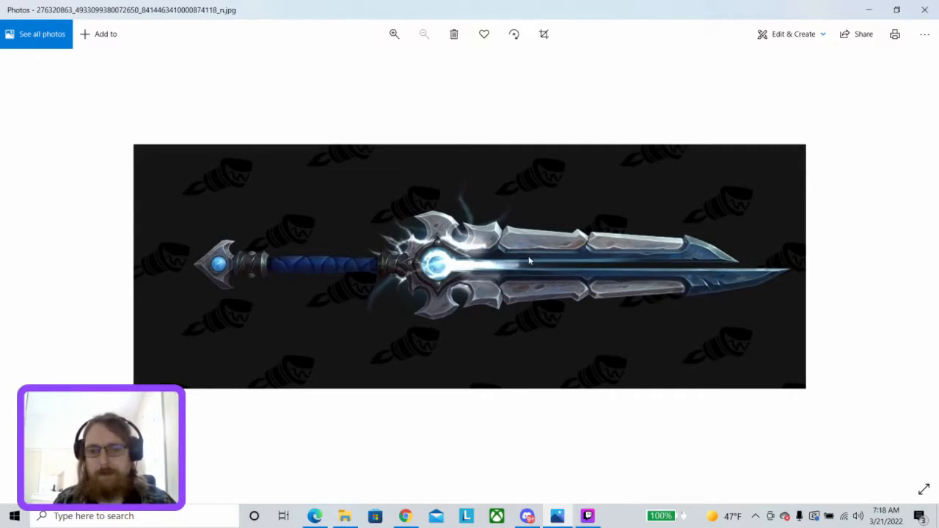
mouse_move(570, 374)
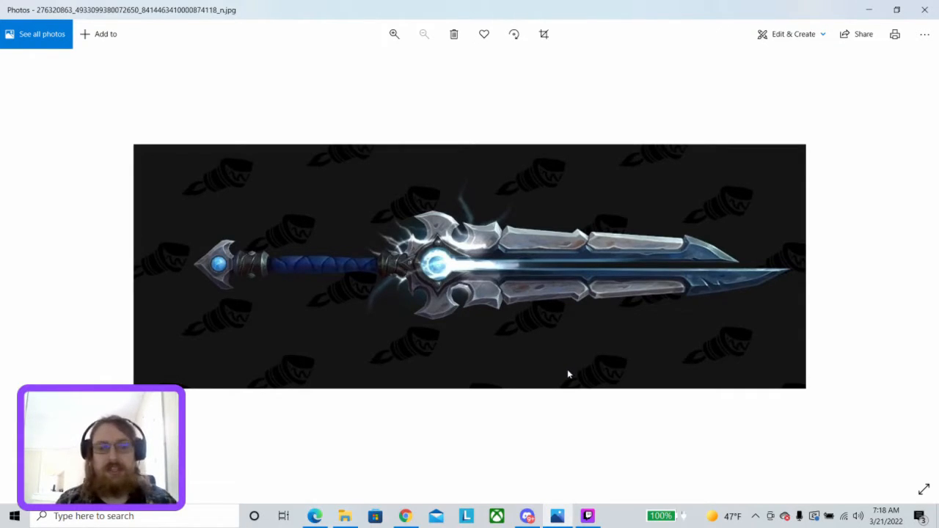
mouse_move(574, 287)
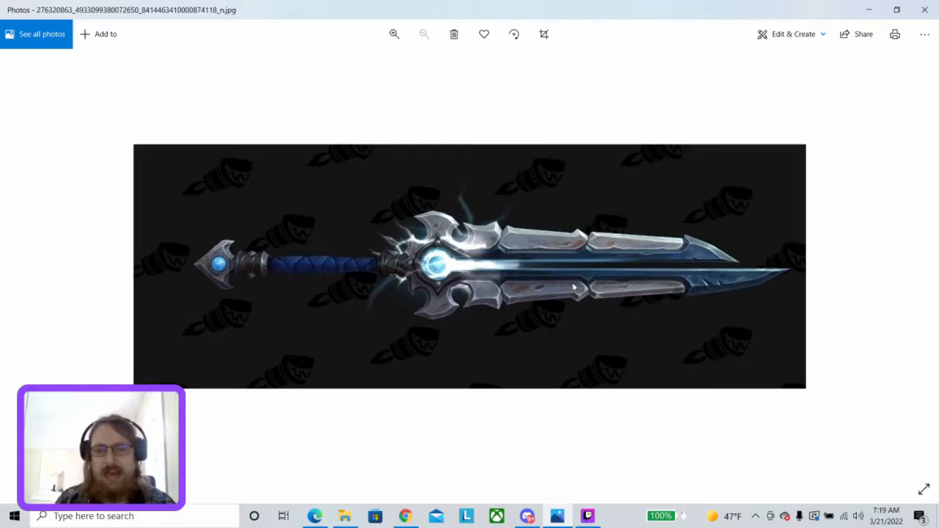
mouse_move(519, 267)
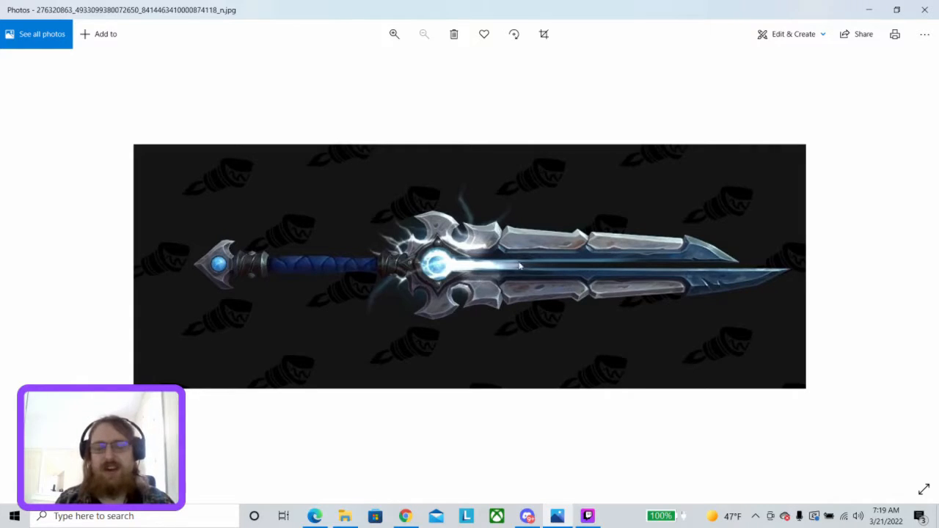
mouse_move(523, 243)
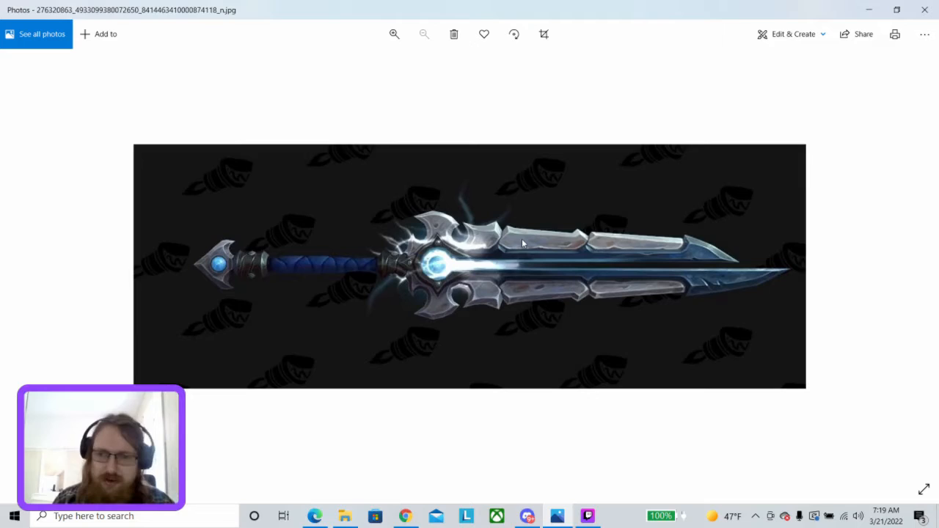
mouse_move(387, 244)
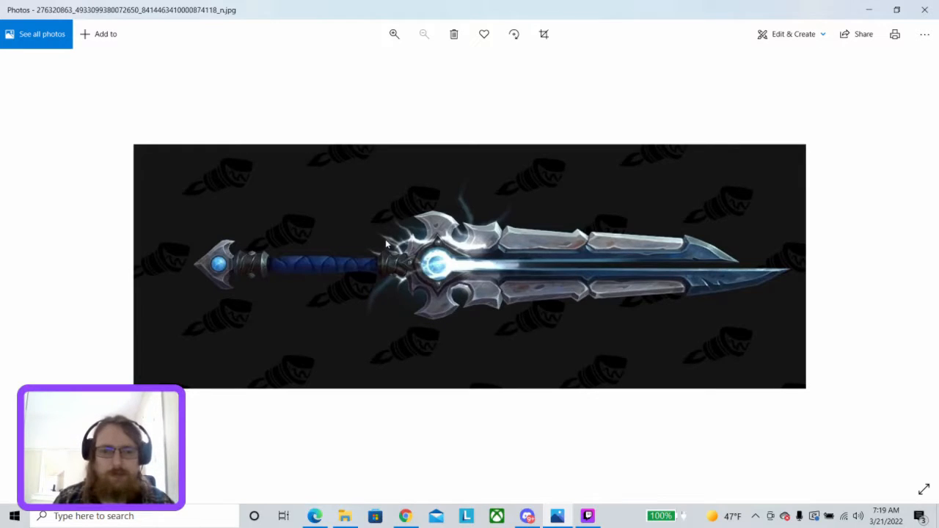
mouse_move(393, 282)
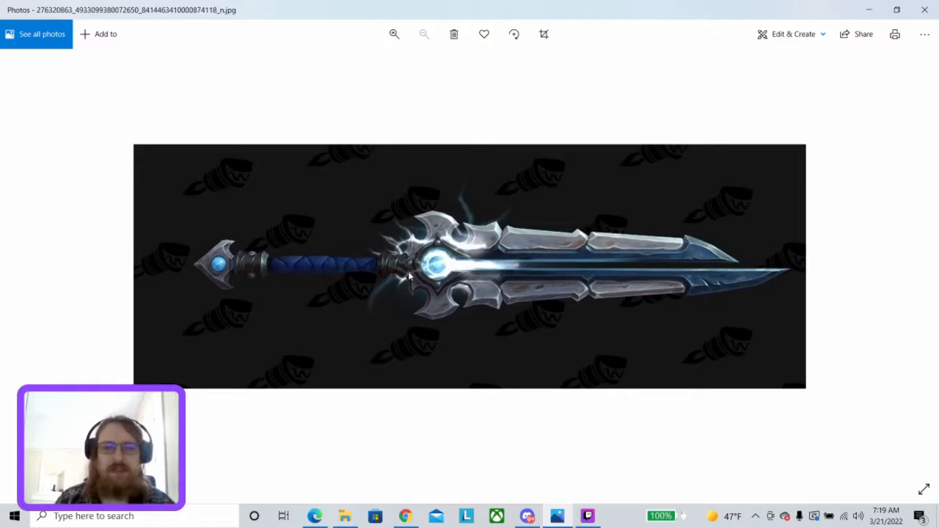
mouse_move(403, 257)
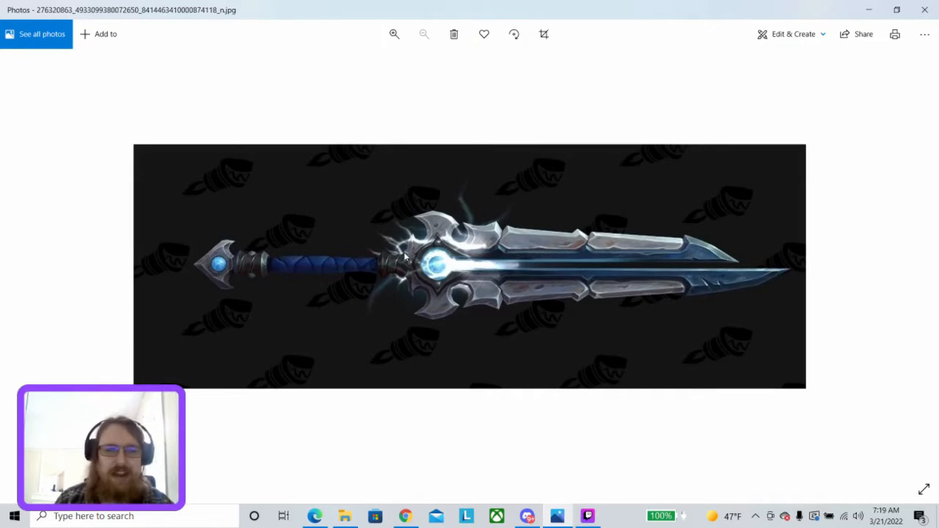
mouse_move(257, 261)
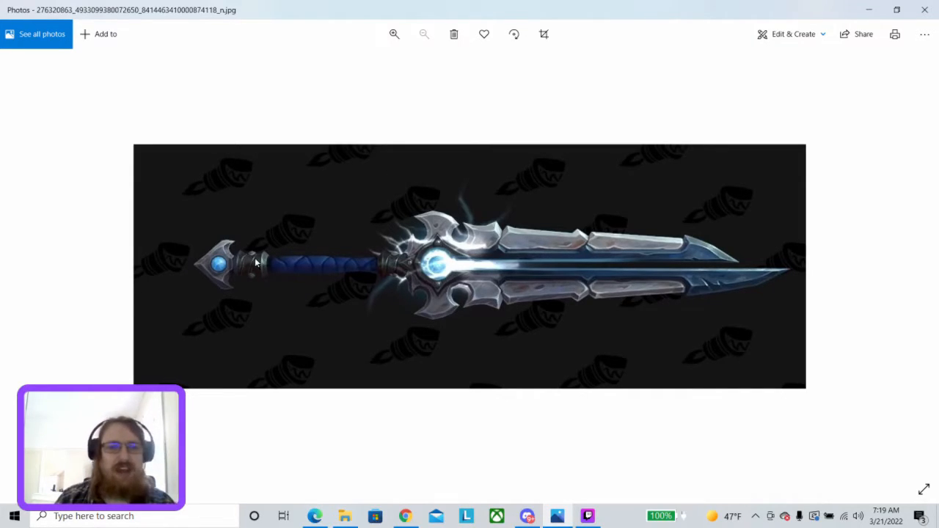
mouse_move(379, 317)
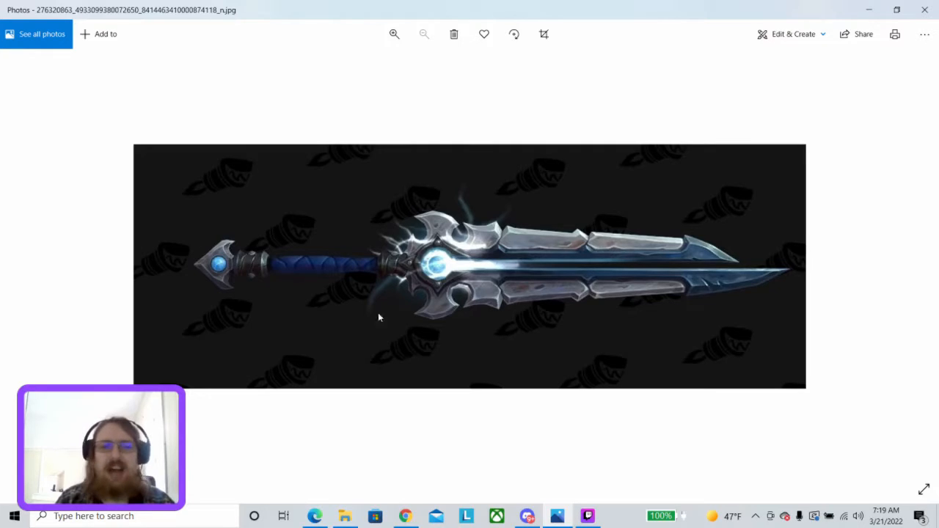
mouse_move(361, 308)
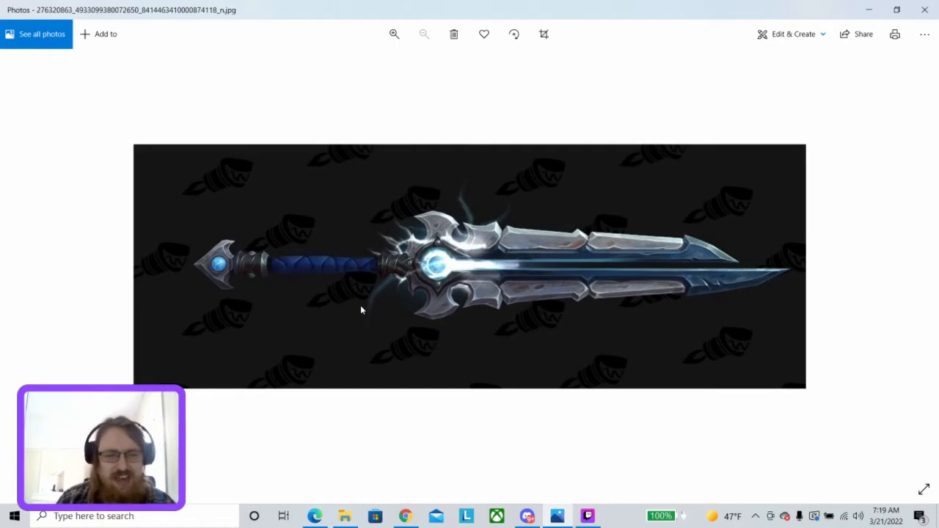
mouse_move(227, 256)
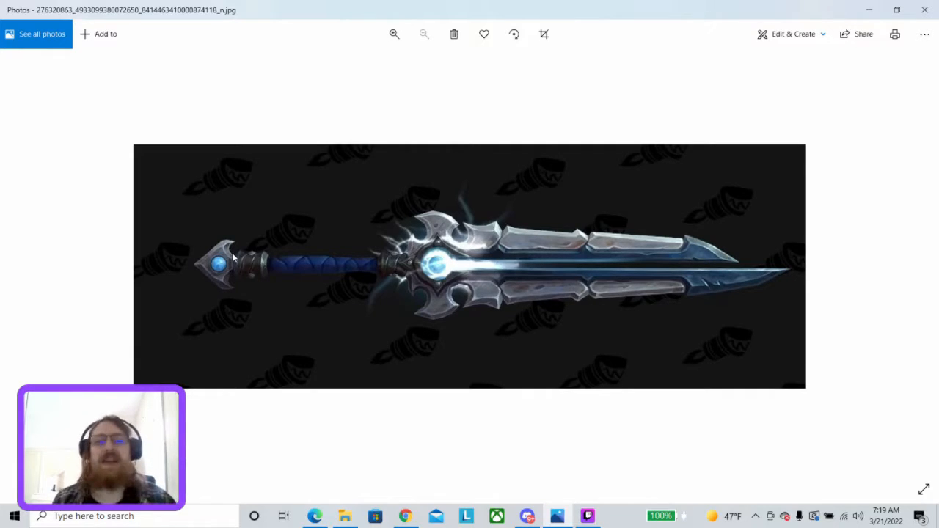
mouse_move(352, 325)
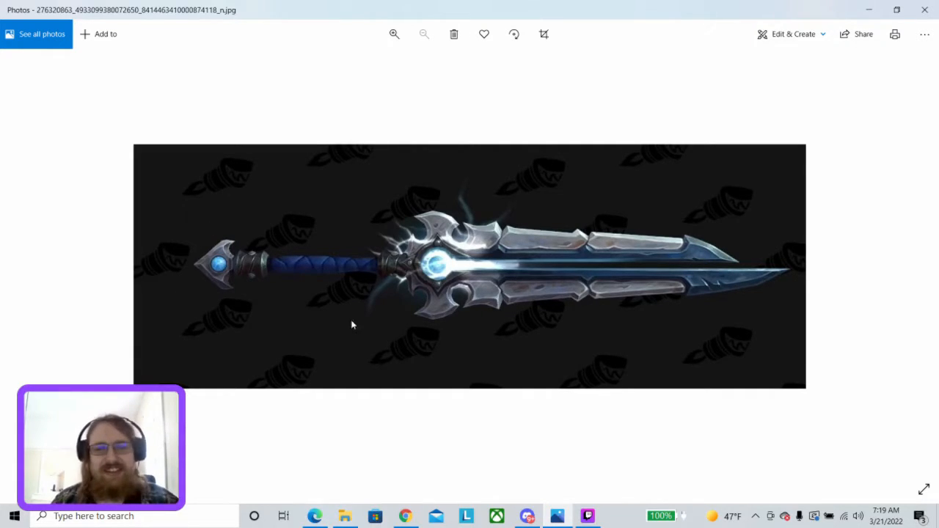
mouse_move(265, 275)
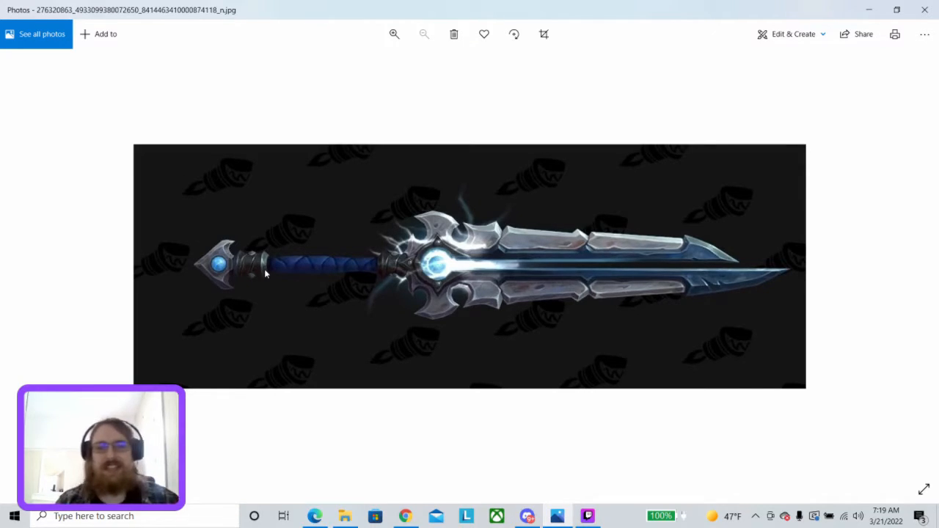
mouse_move(373, 269)
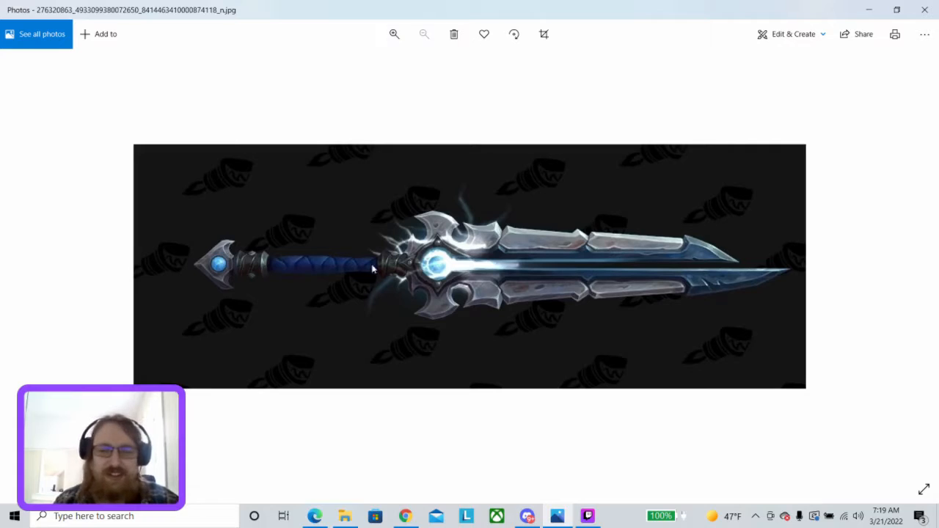
mouse_move(261, 308)
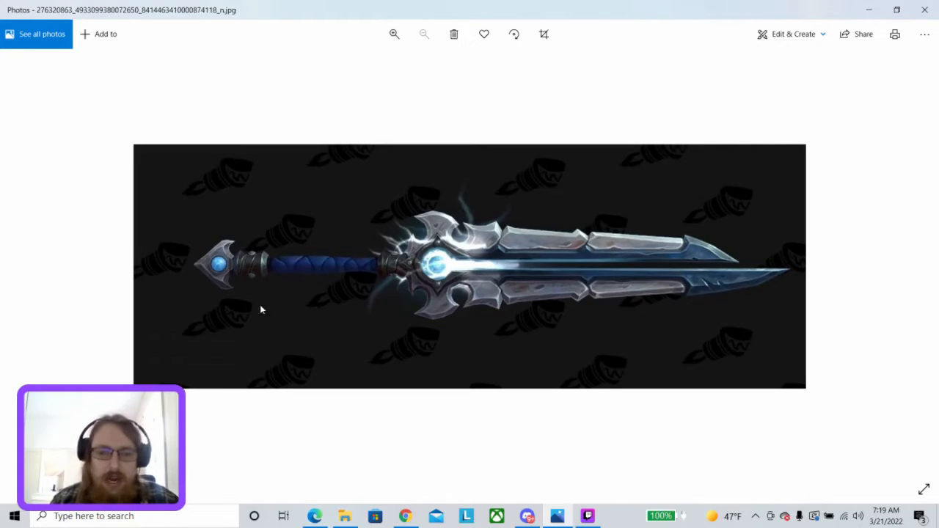
mouse_move(226, 323)
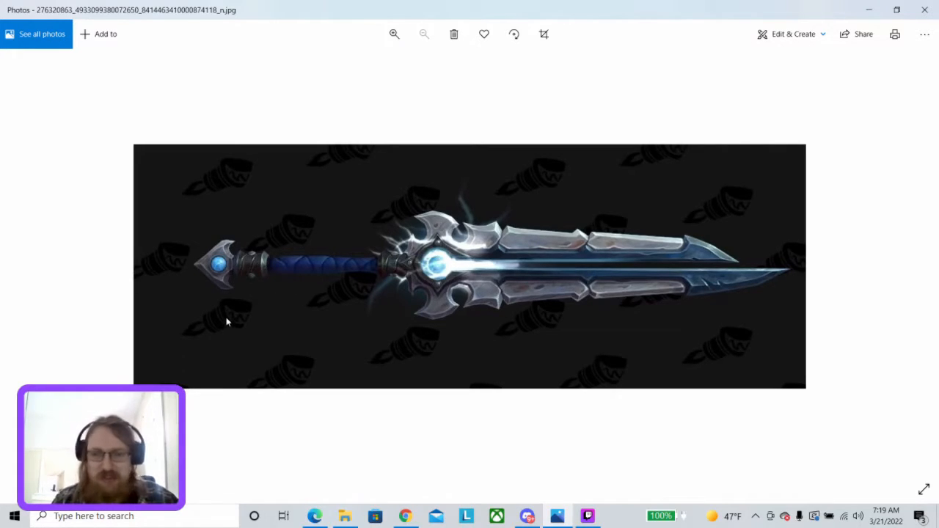
mouse_move(414, 282)
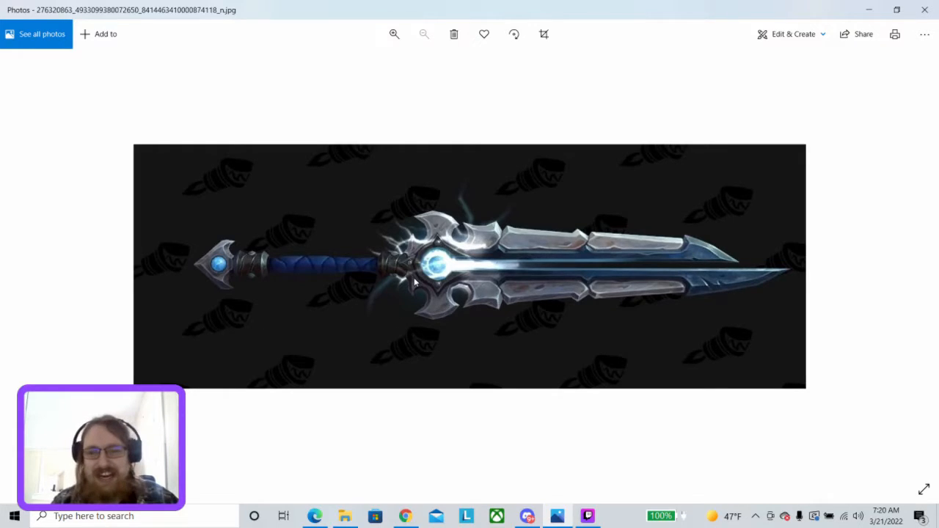
mouse_move(452, 267)
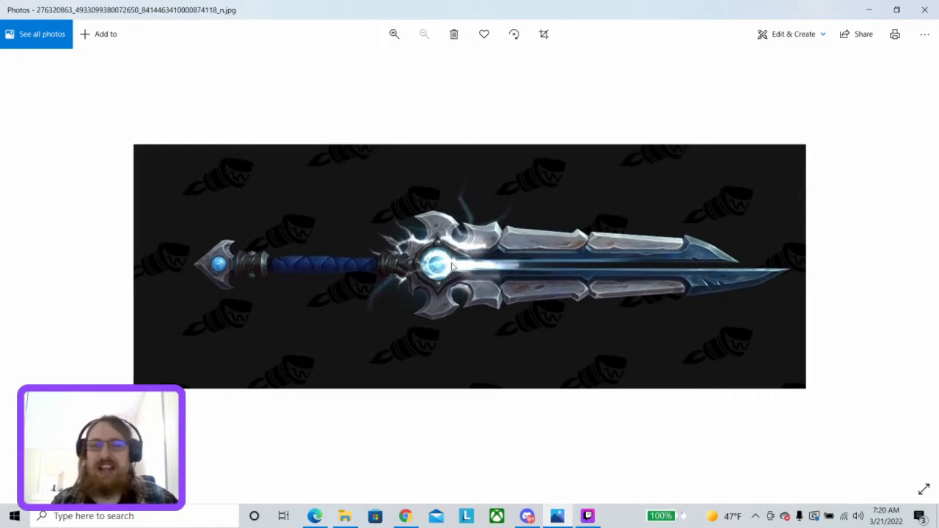
mouse_move(437, 273)
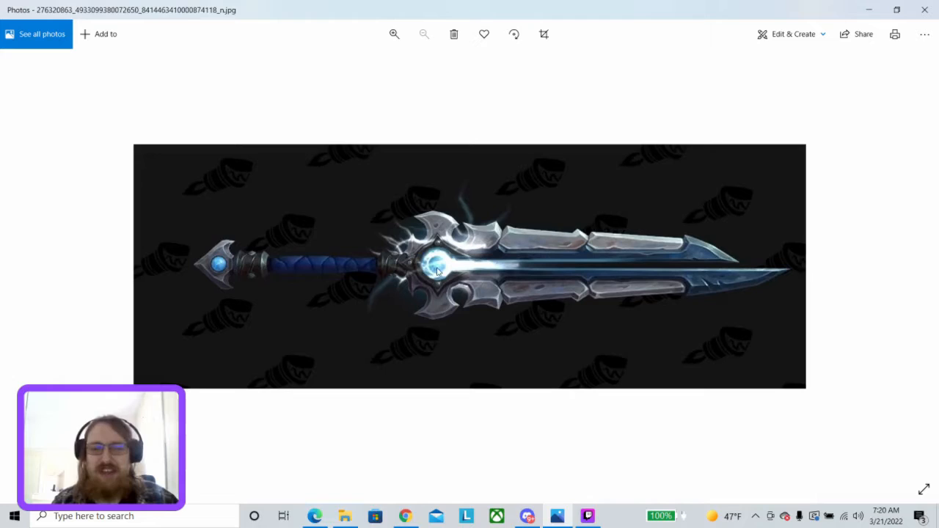
mouse_move(546, 284)
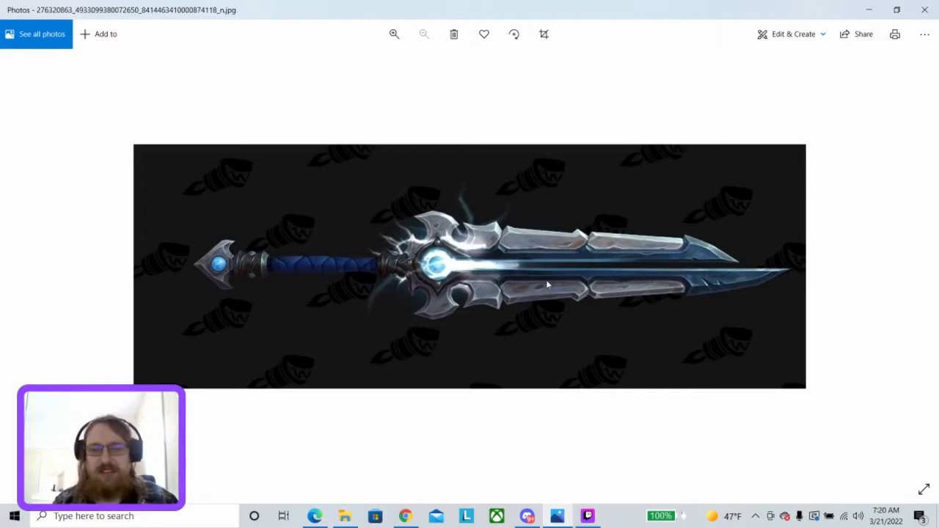
mouse_move(285, 302)
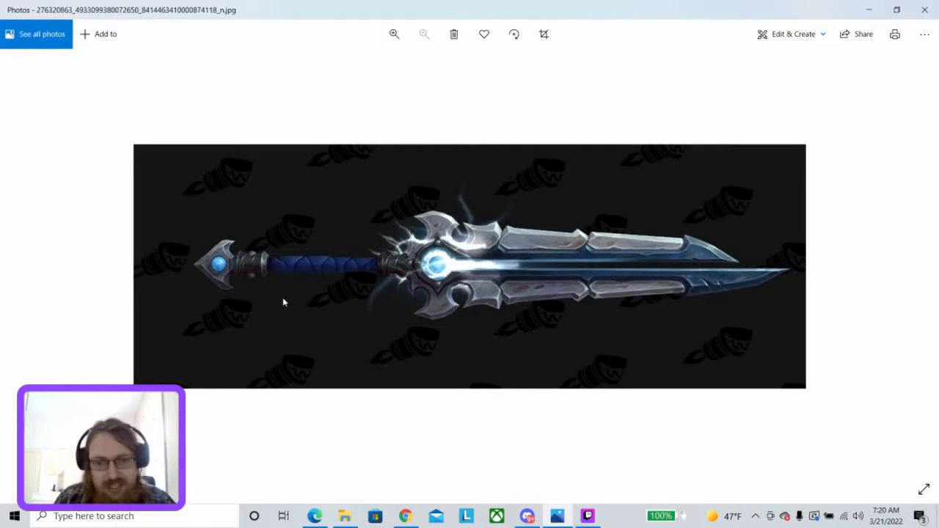
mouse_move(279, 319)
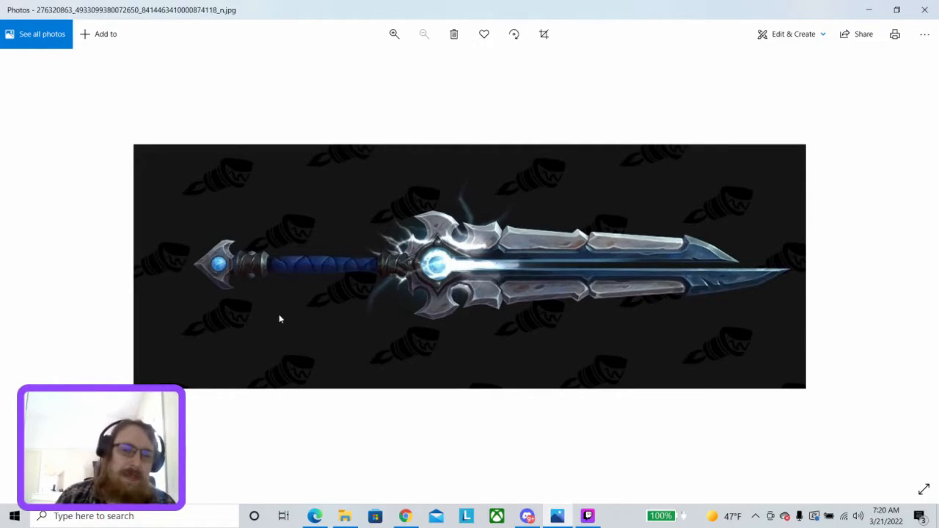
mouse_move(331, 300)
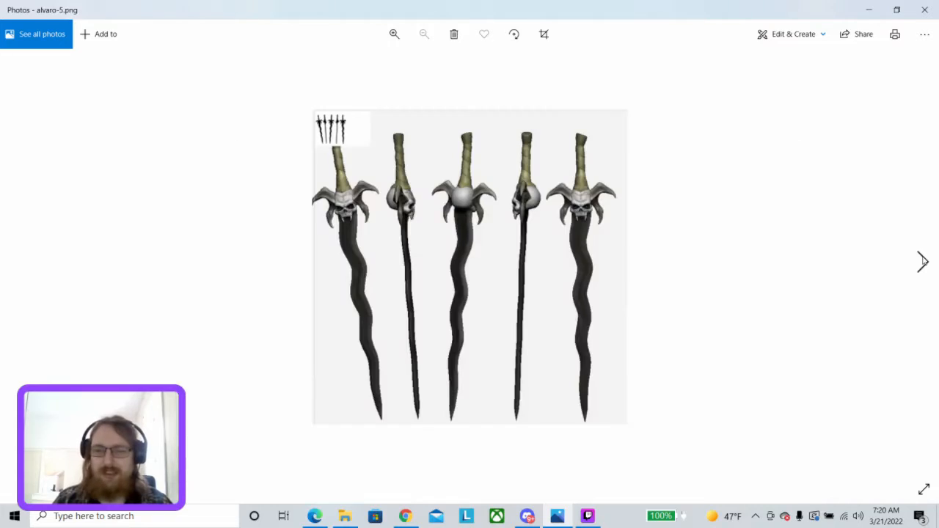
mouse_move(670, 294)
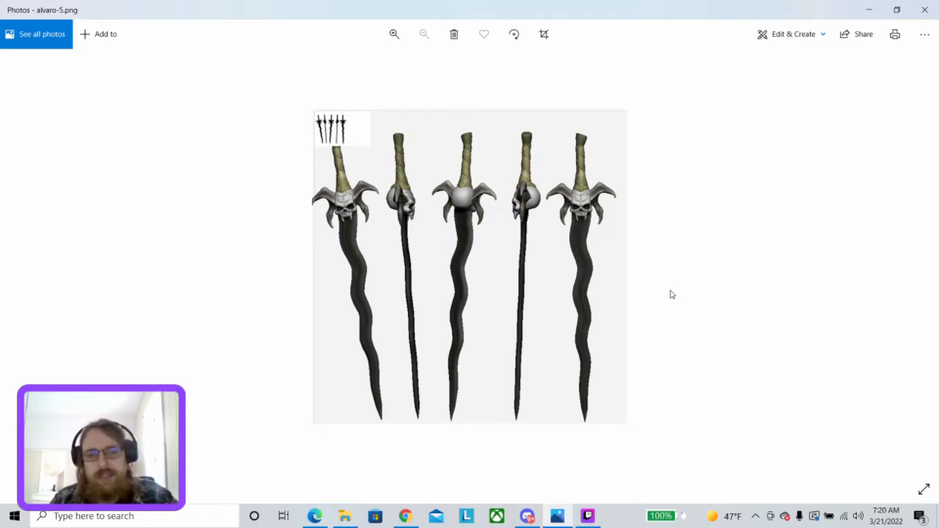
mouse_move(447, 59)
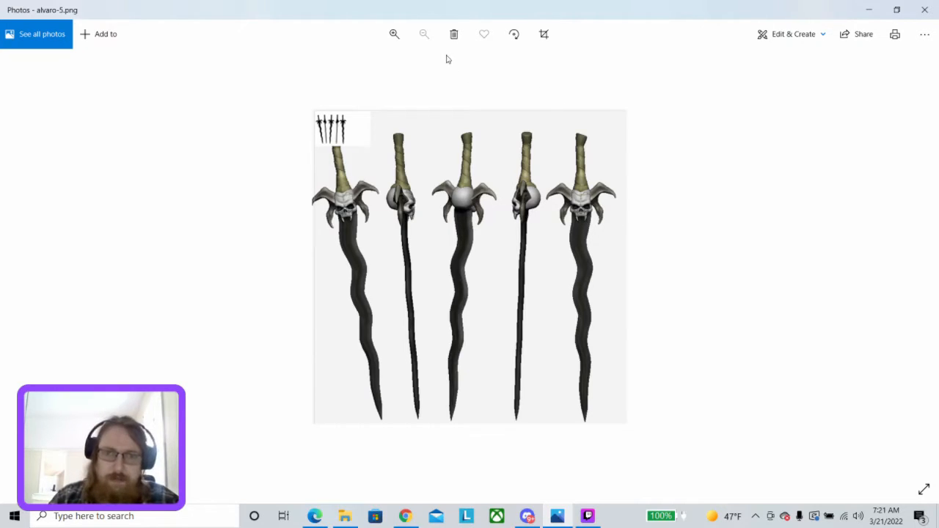
Zoom the five-sword picture in to 110%.
left_click(394, 34)
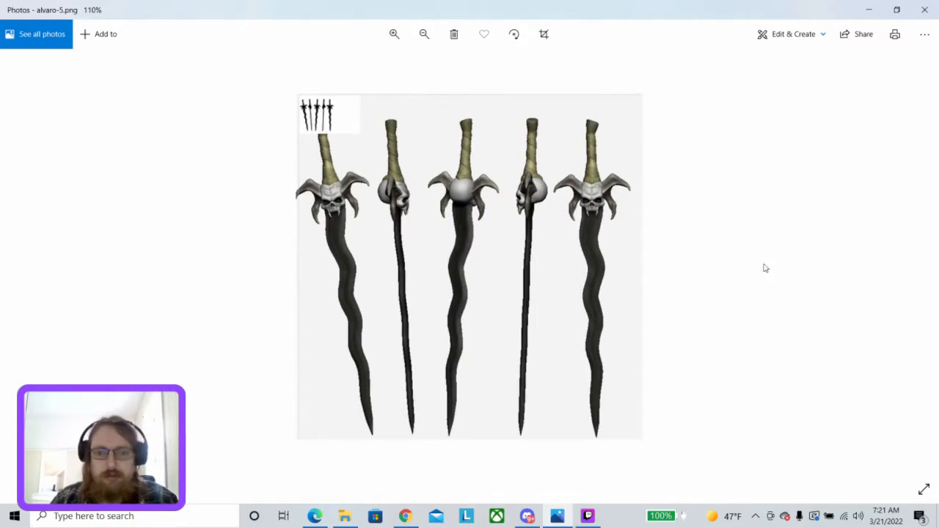
mouse_move(716, 295)
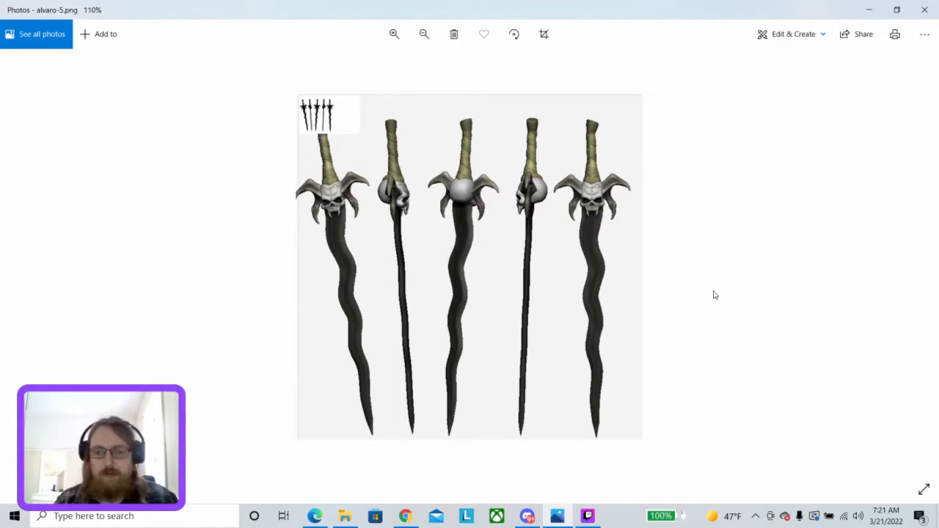
mouse_move(594, 238)
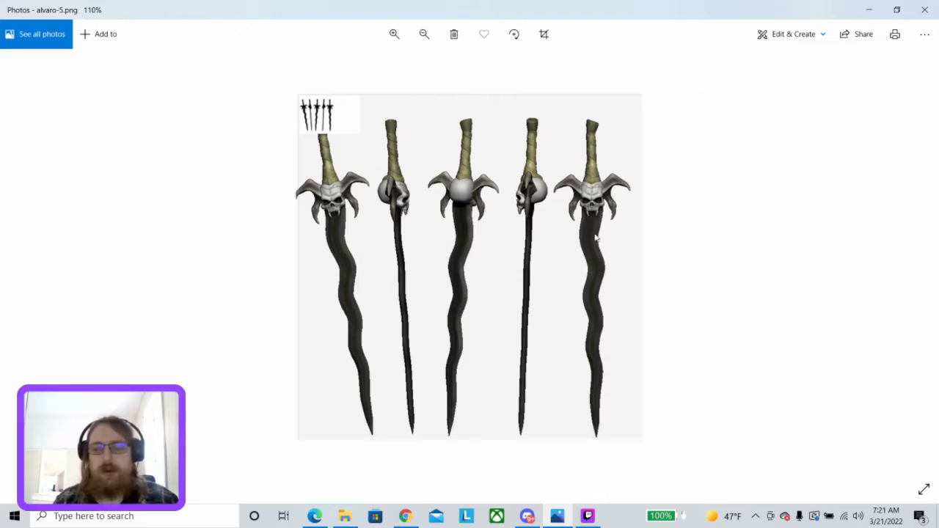
mouse_move(687, 329)
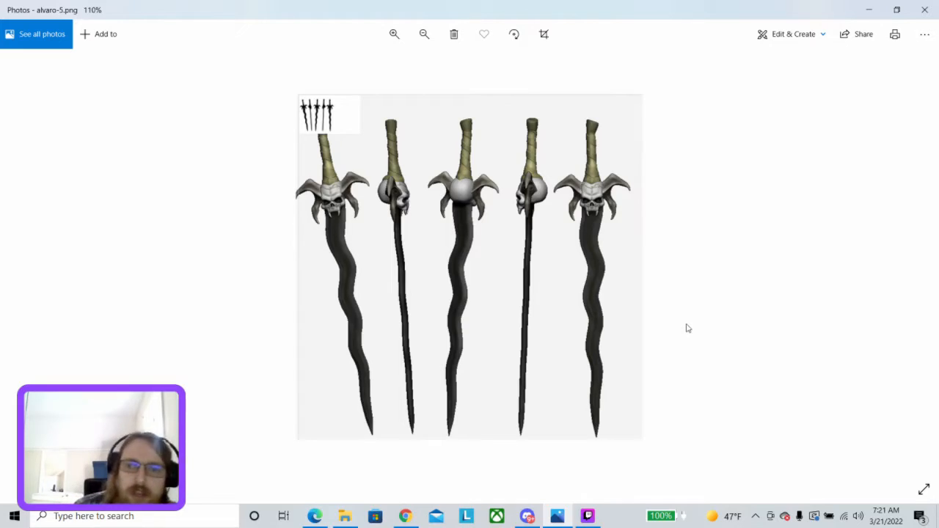
mouse_move(561, 161)
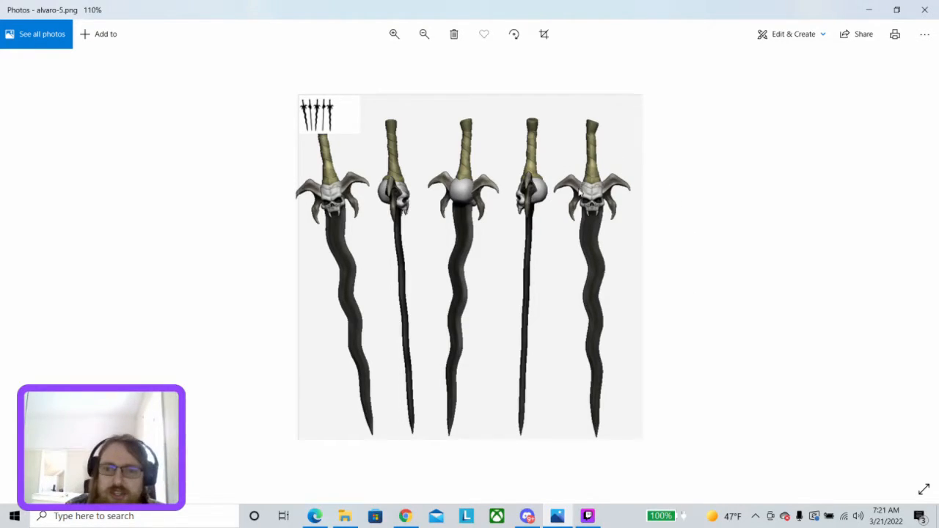
mouse_move(546, 146)
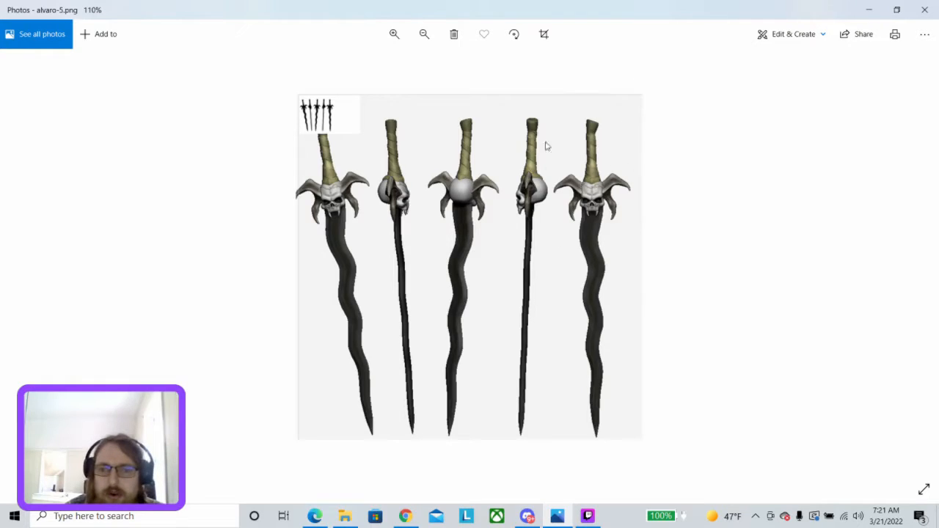
mouse_move(615, 138)
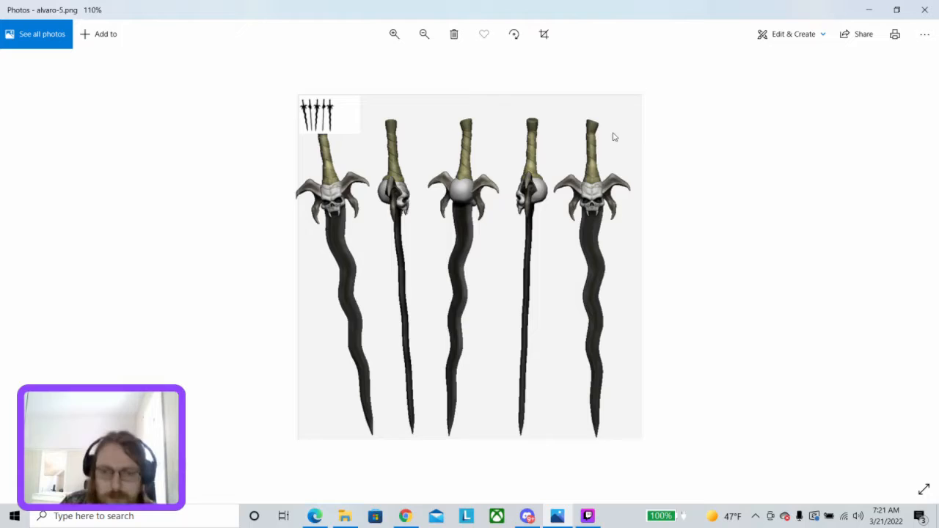
mouse_move(604, 179)
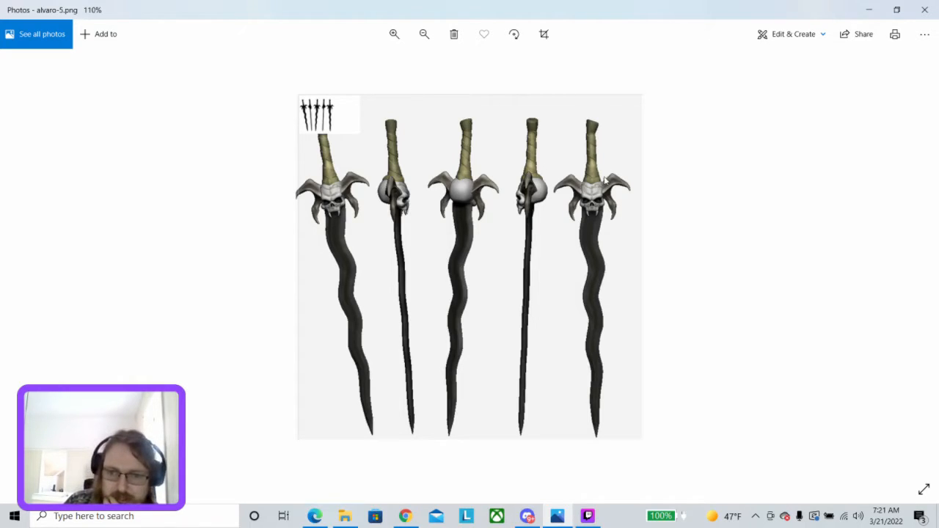
mouse_move(584, 135)
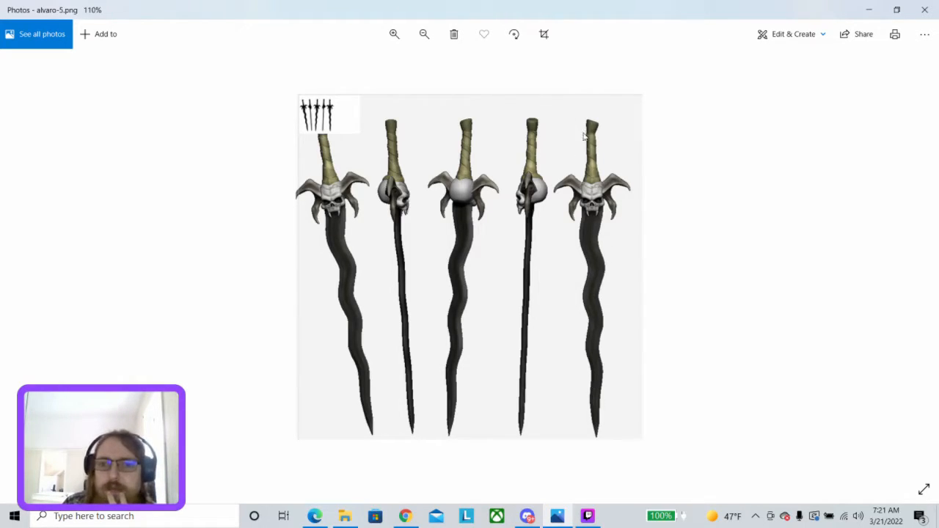
mouse_move(595, 176)
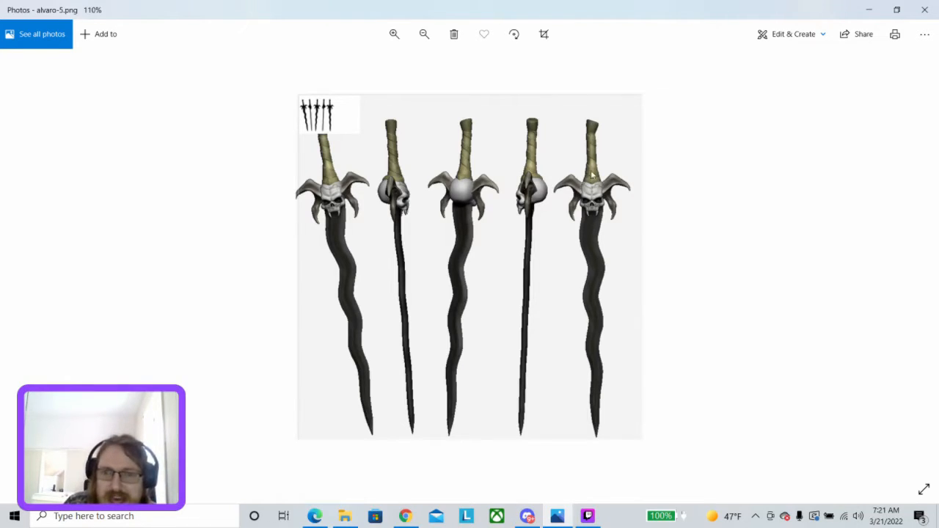
mouse_move(563, 175)
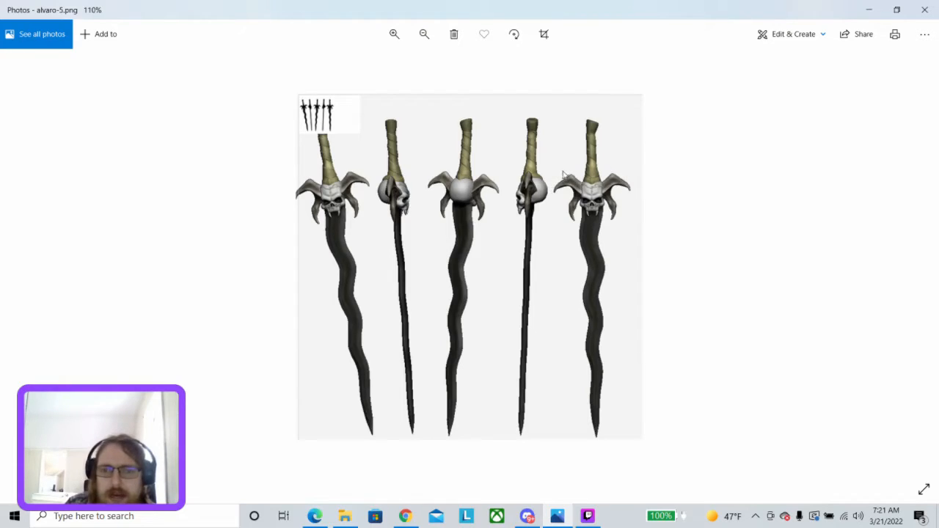
mouse_move(580, 174)
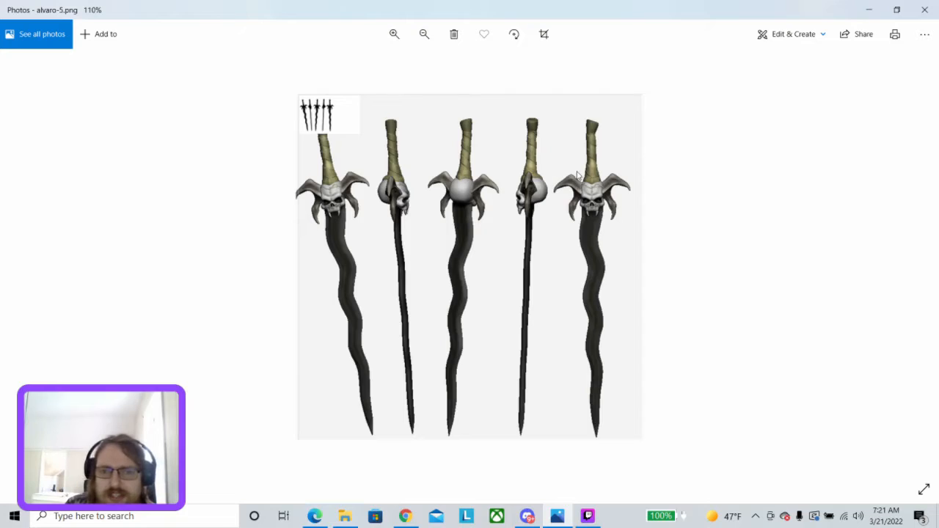
mouse_move(633, 170)
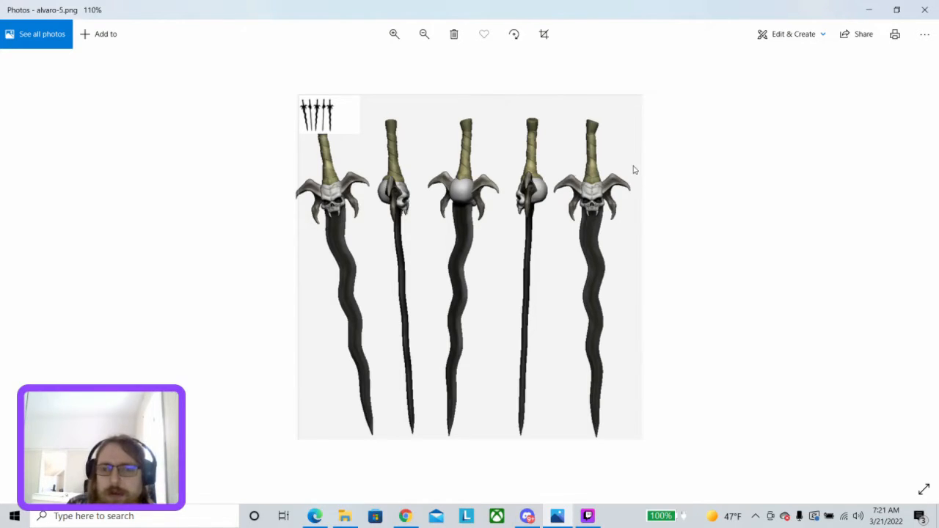
mouse_move(580, 190)
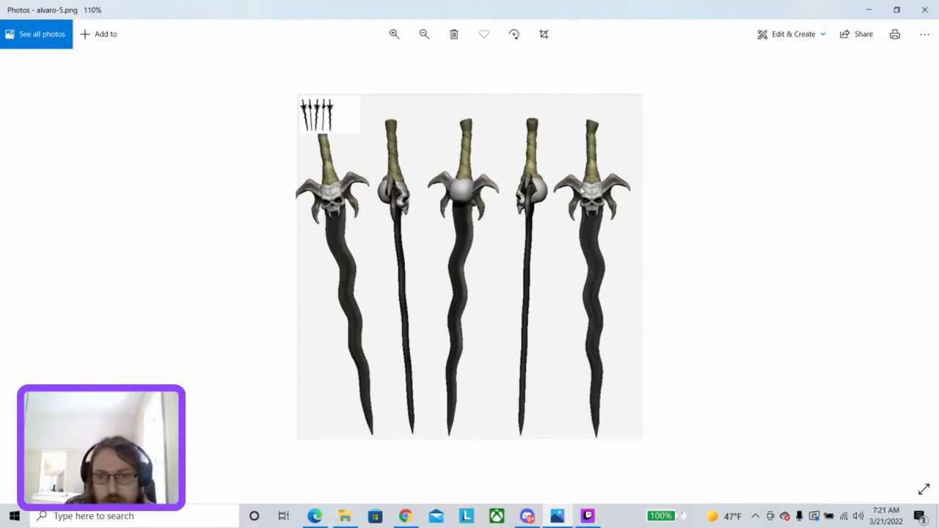
mouse_move(623, 220)
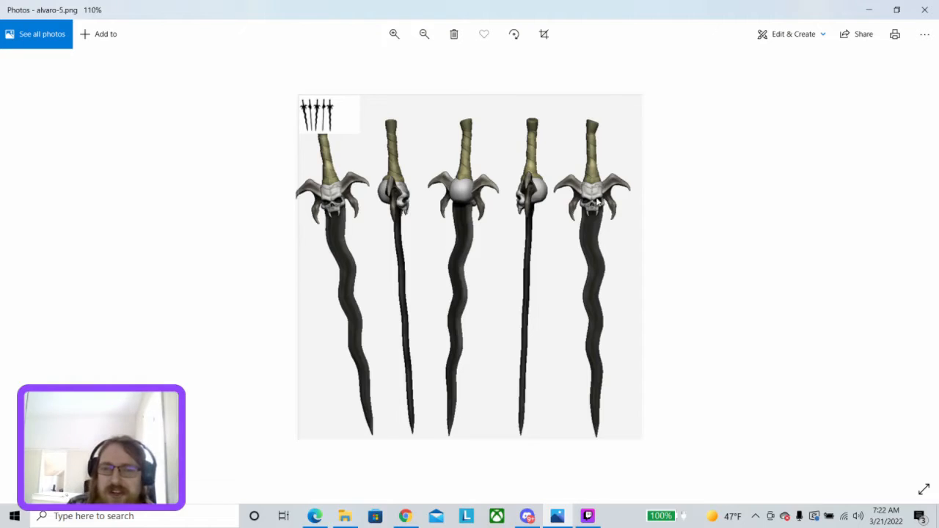
mouse_move(581, 211)
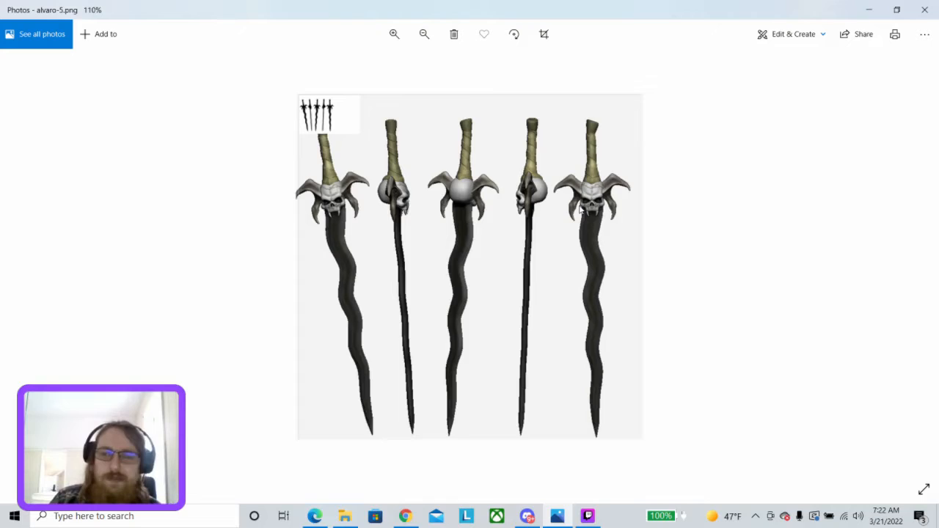
mouse_move(590, 117)
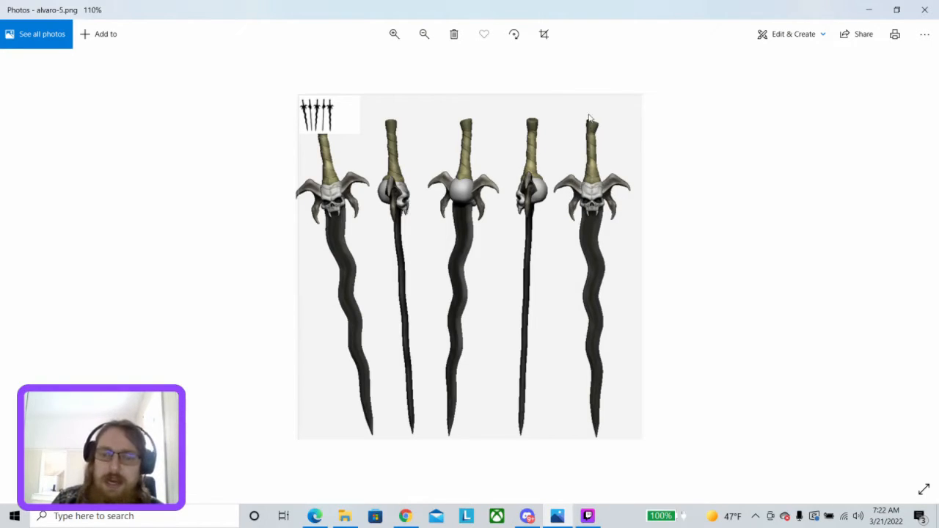
mouse_move(584, 131)
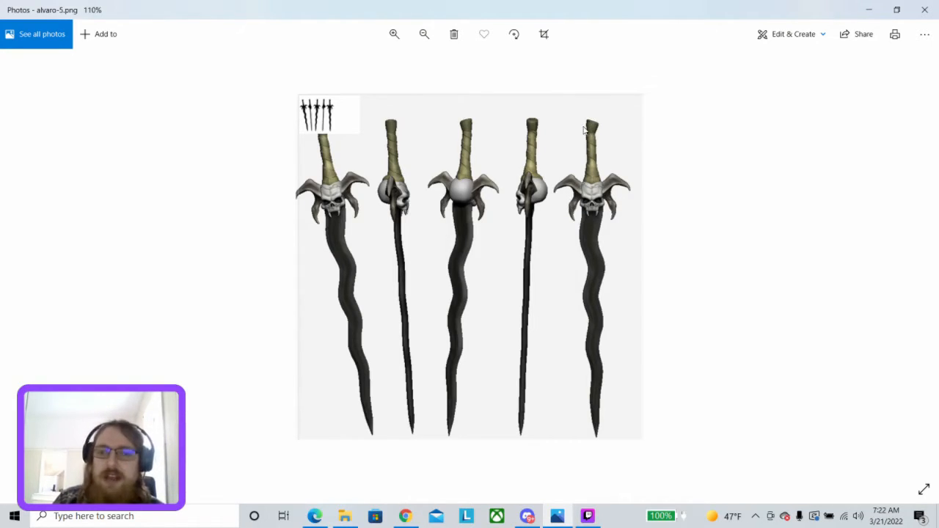
mouse_move(553, 256)
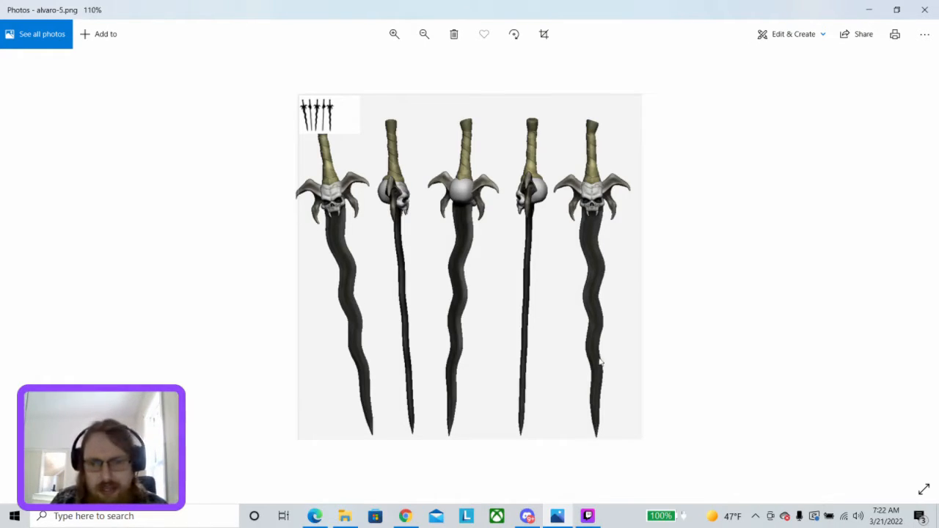
mouse_move(587, 424)
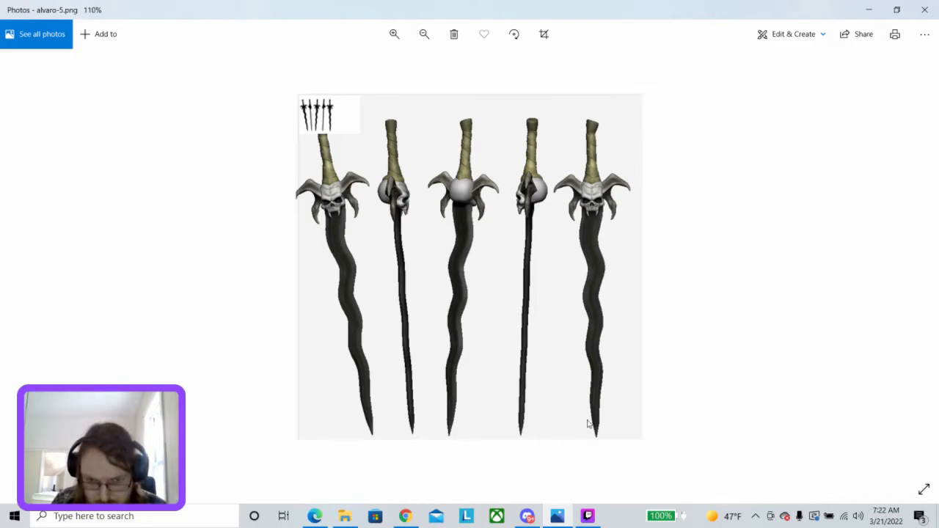
mouse_move(628, 293)
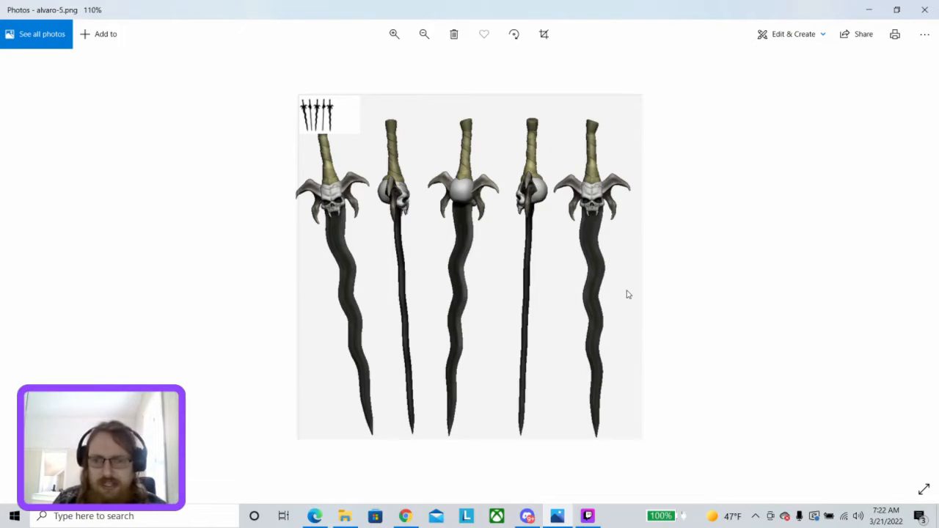
mouse_move(587, 258)
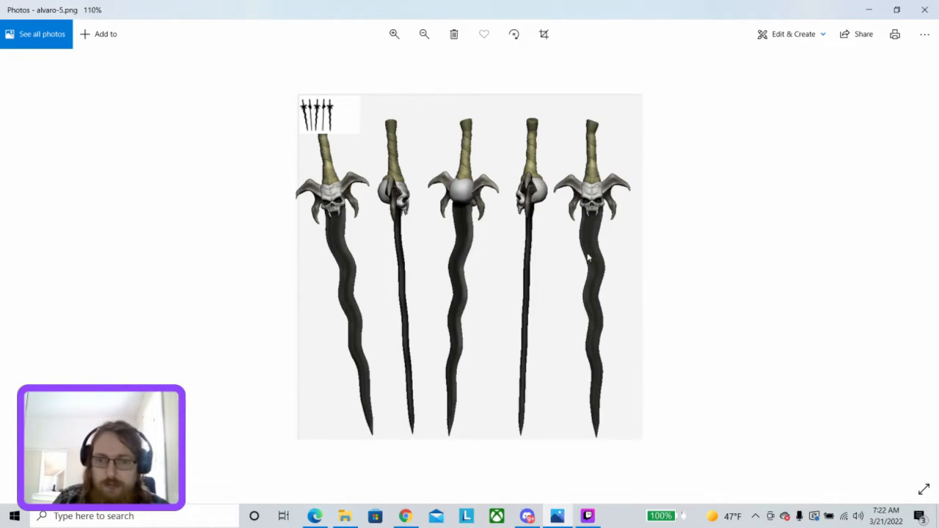
mouse_move(587, 376)
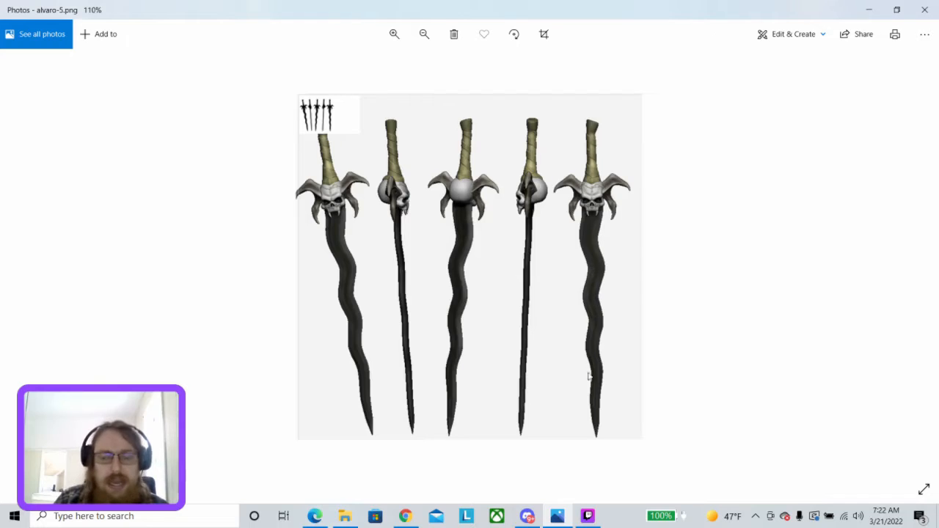
mouse_move(572, 299)
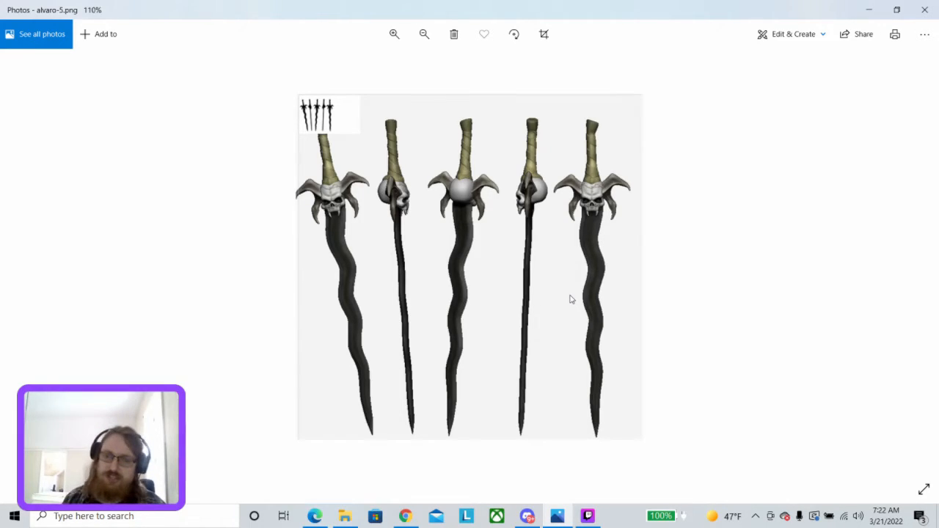
mouse_move(637, 194)
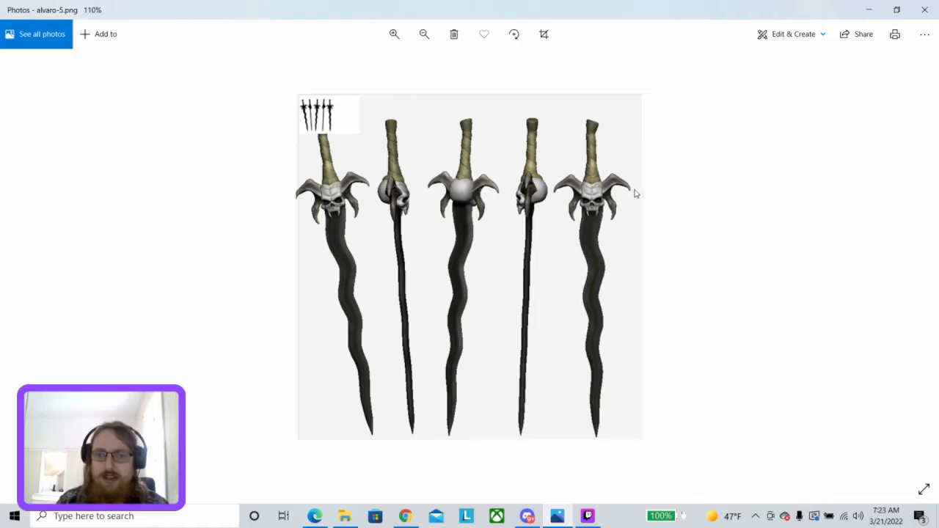
mouse_move(632, 226)
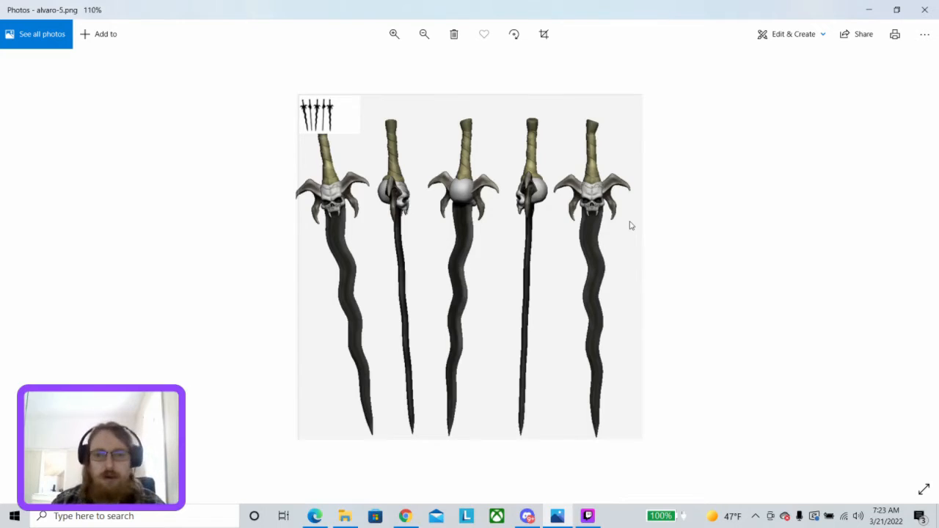
mouse_move(620, 229)
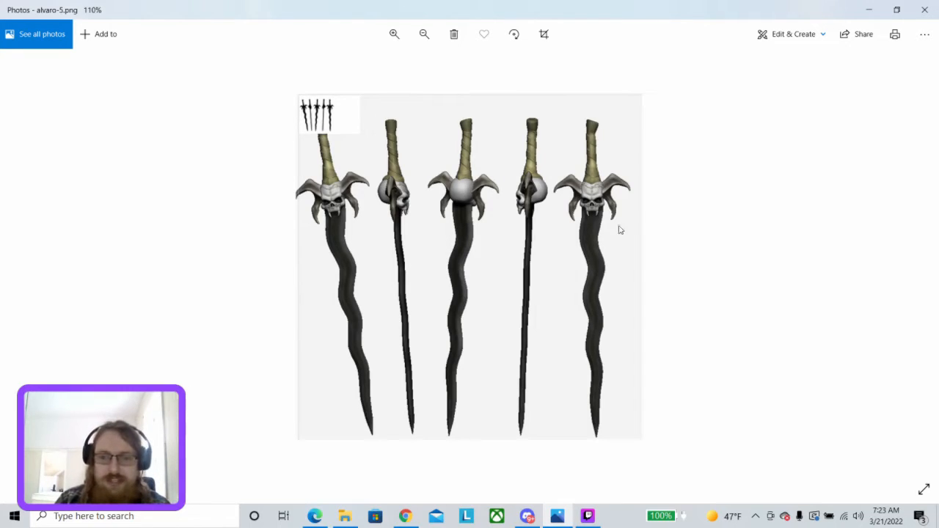
mouse_move(653, 342)
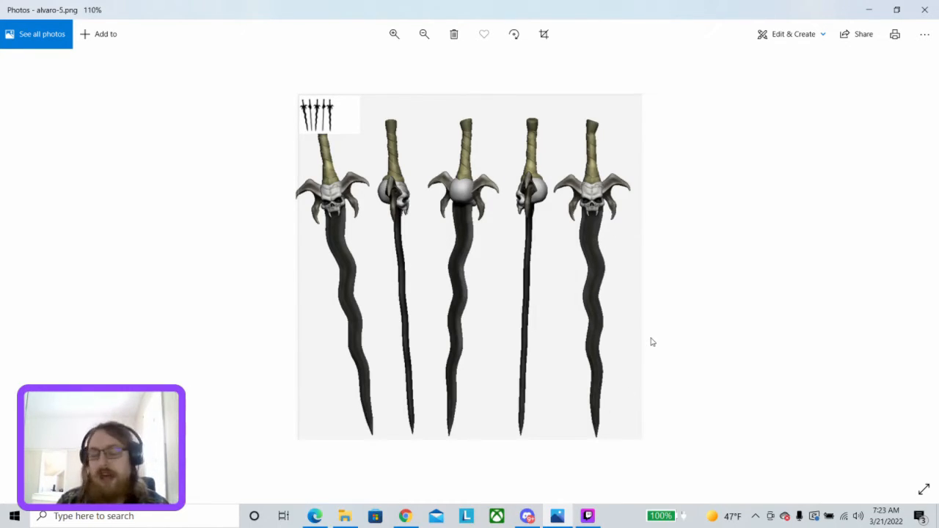
mouse_move(930, 284)
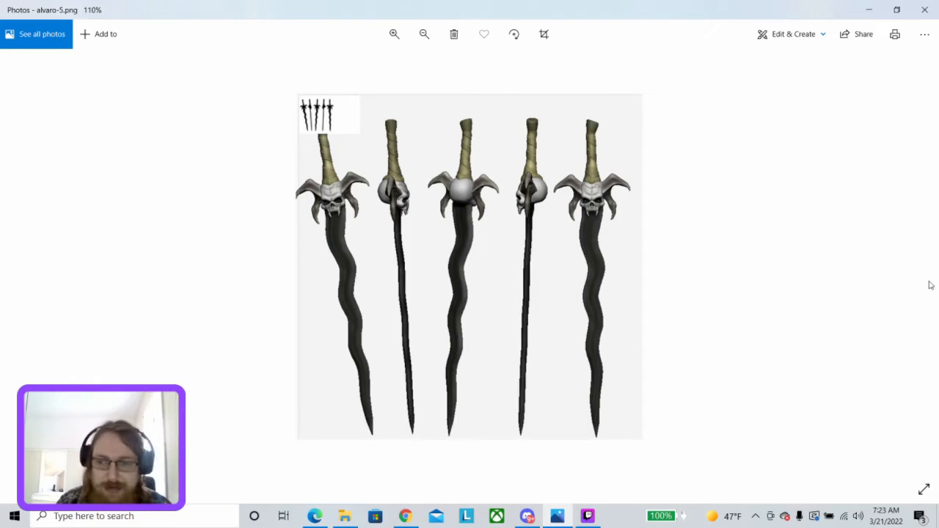
mouse_move(927, 261)
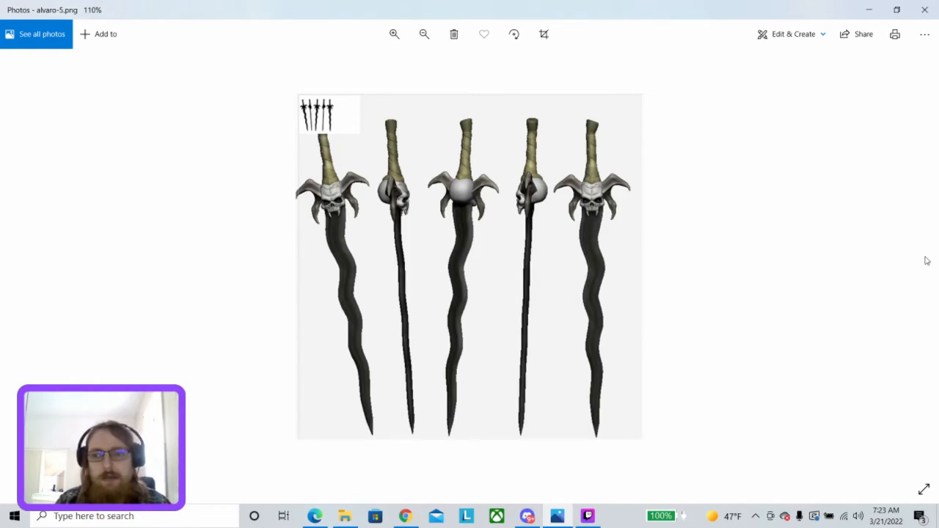
mouse_move(28, 241)
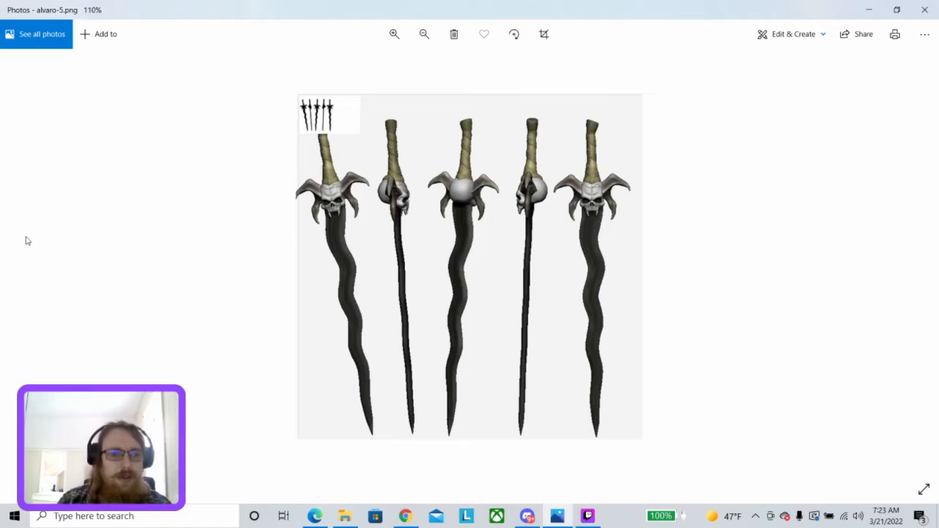
mouse_move(440, 58)
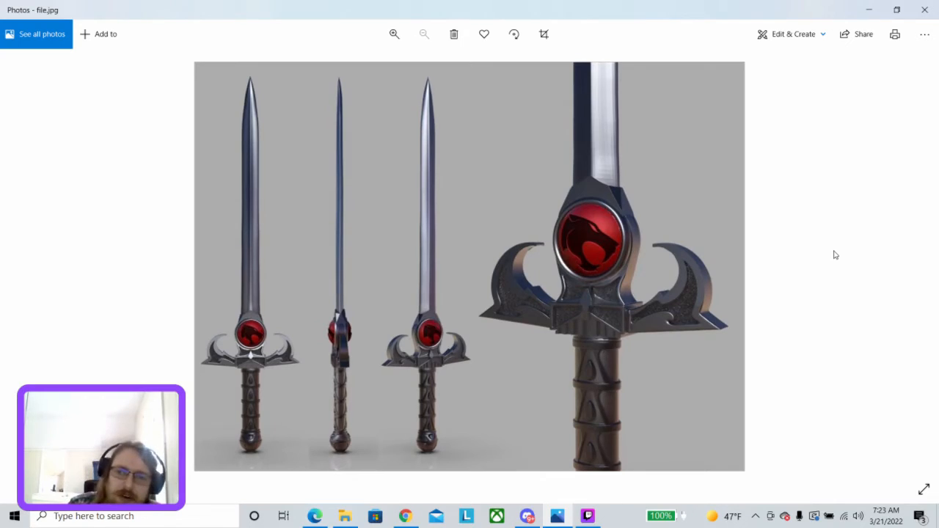
mouse_move(272, 336)
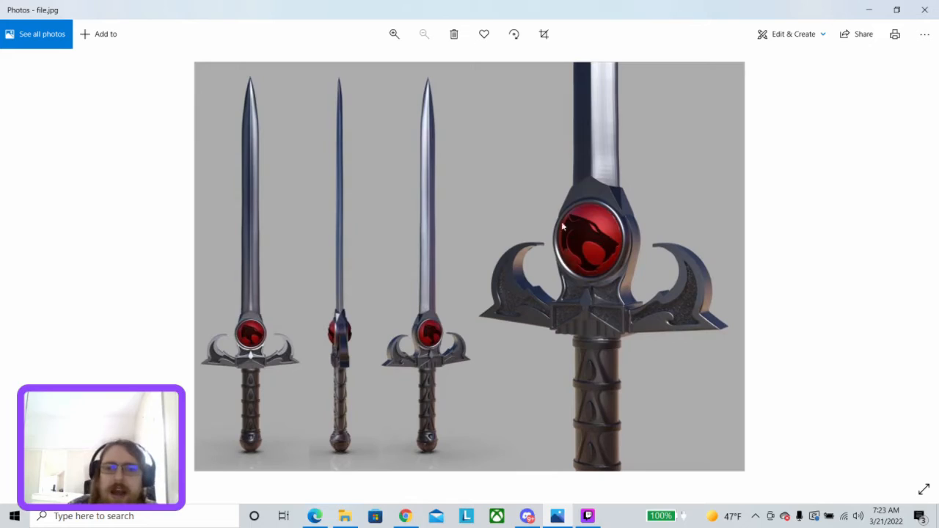
mouse_move(575, 232)
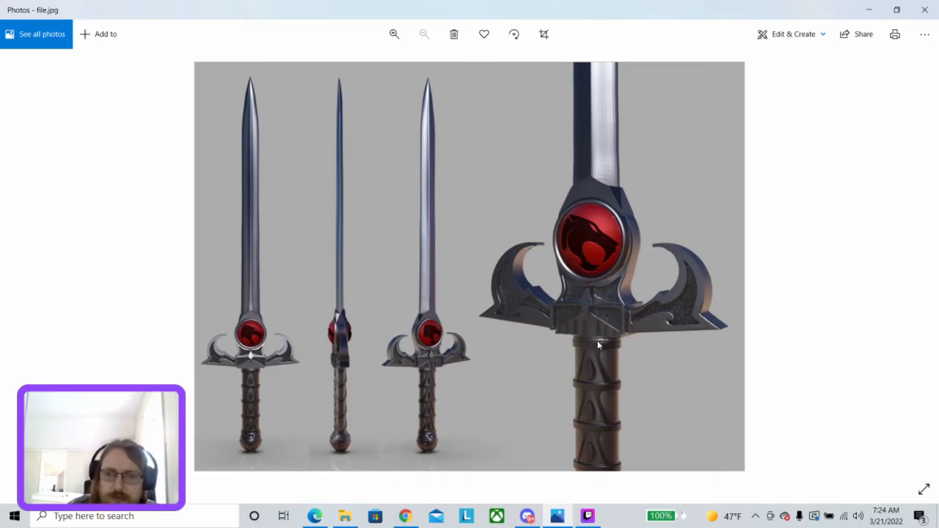
mouse_move(615, 314)
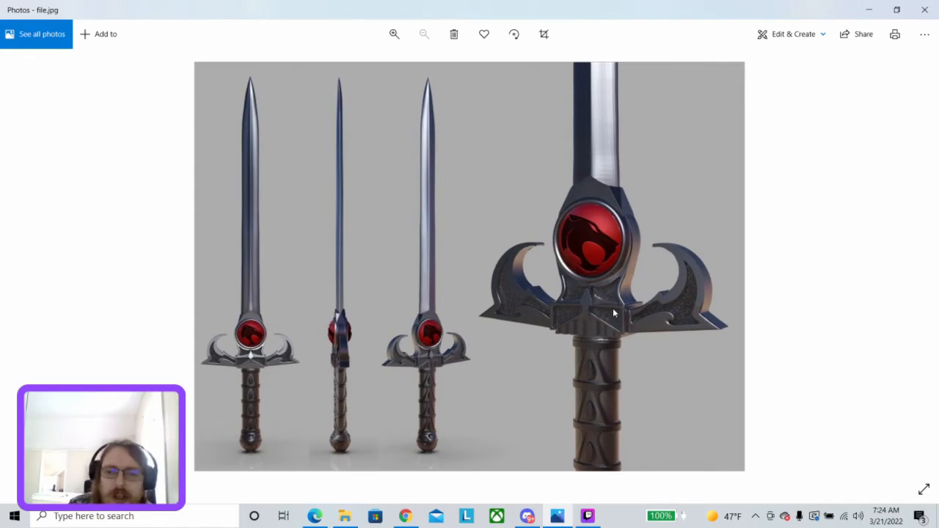
mouse_move(540, 270)
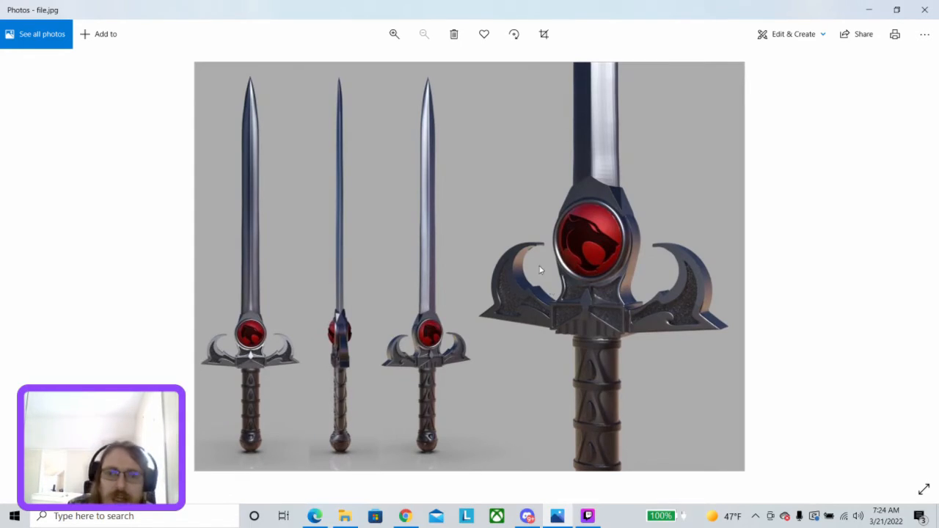
mouse_move(531, 272)
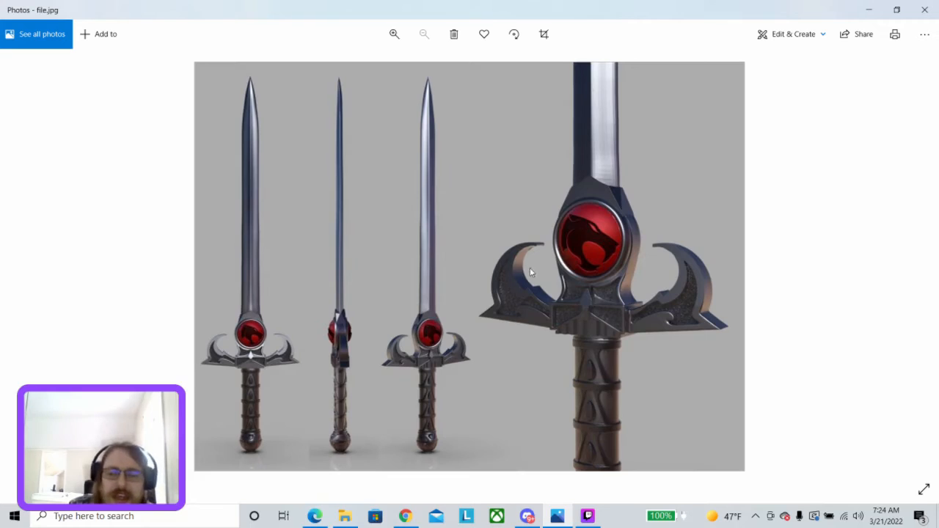
mouse_move(672, 277)
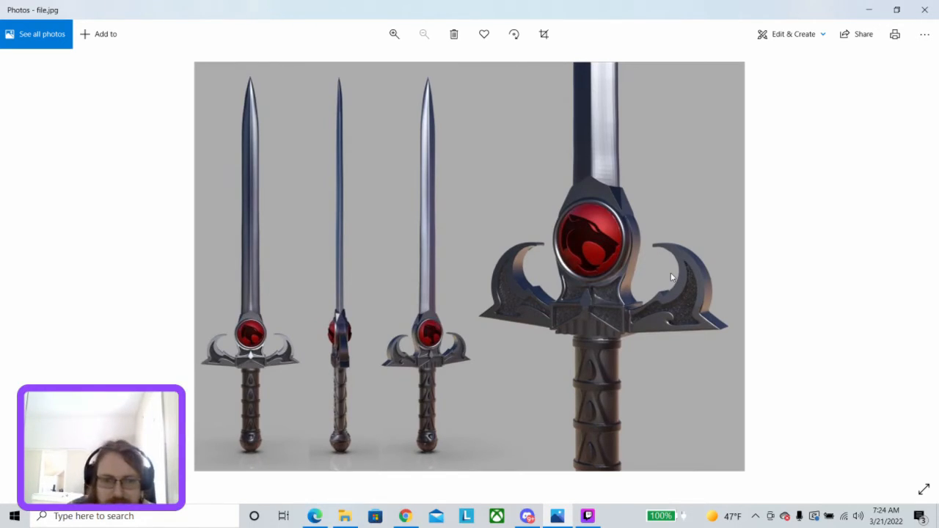
mouse_move(609, 408)
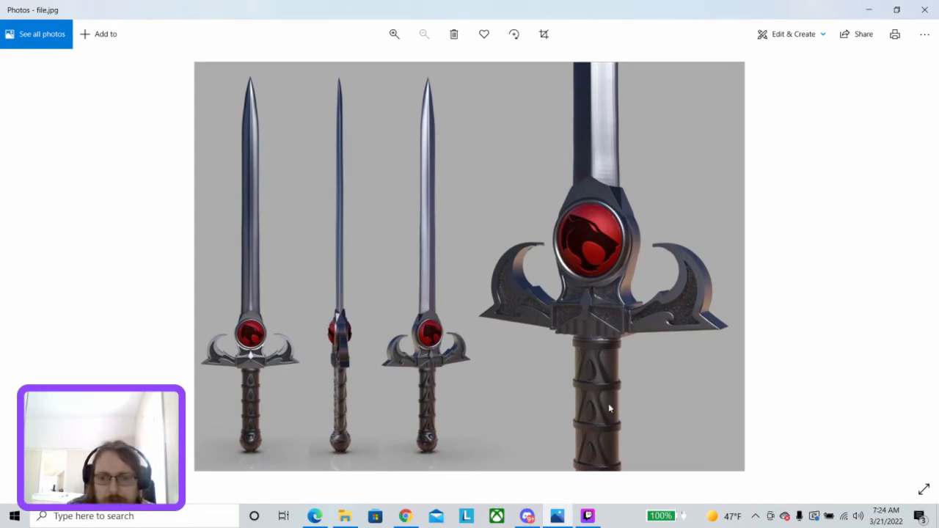
mouse_move(565, 387)
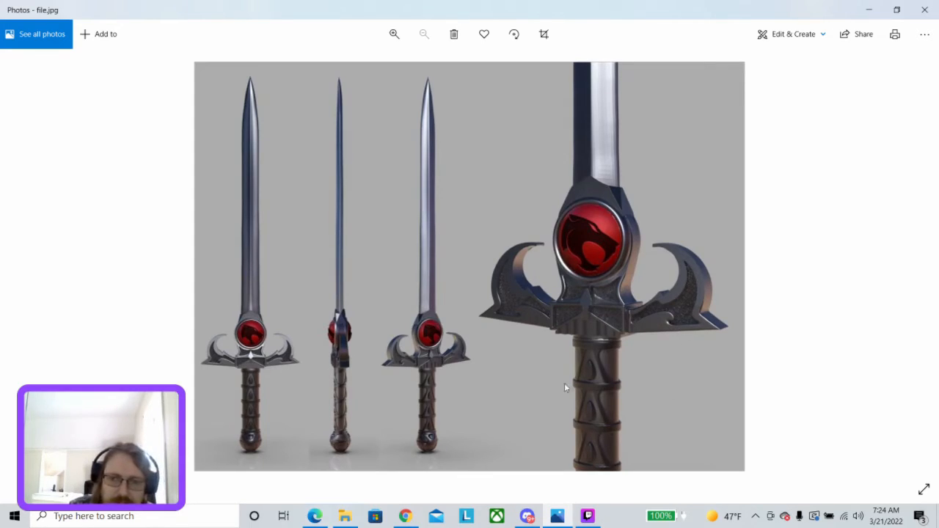
mouse_move(678, 268)
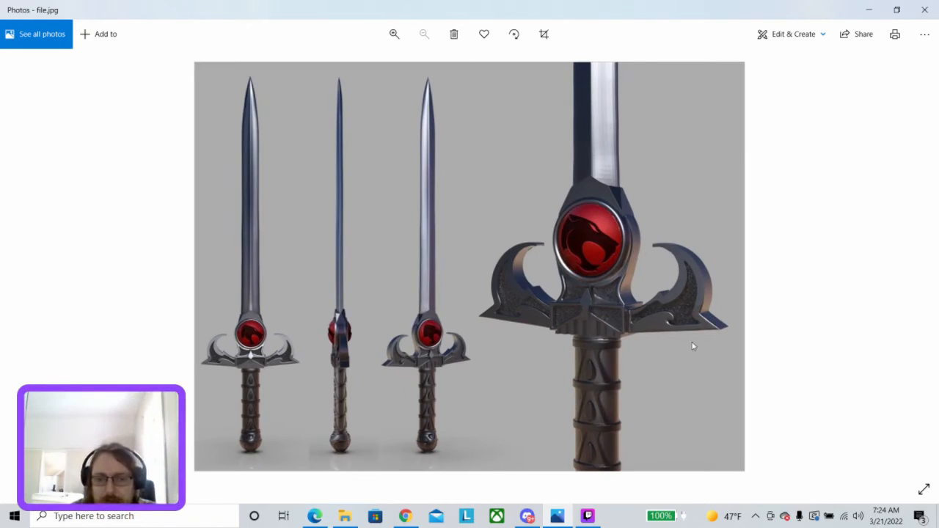
mouse_move(692, 376)
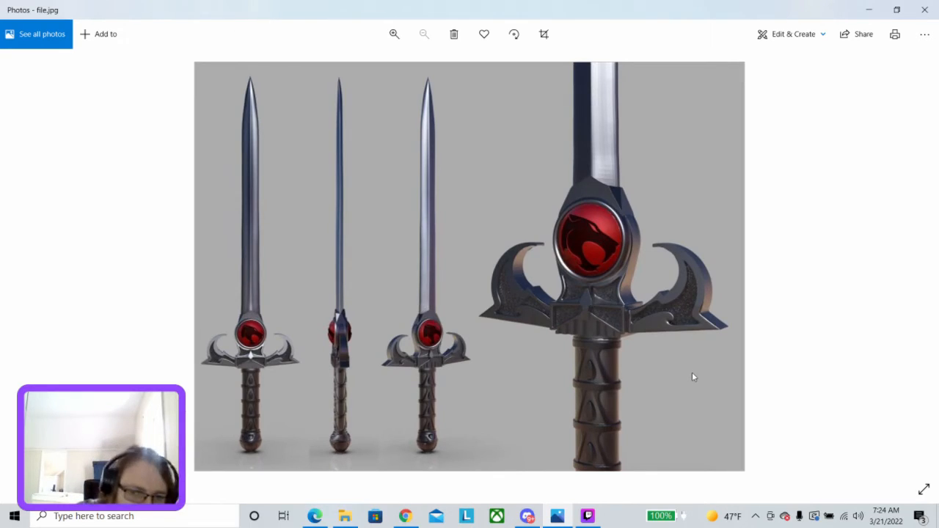
mouse_move(589, 214)
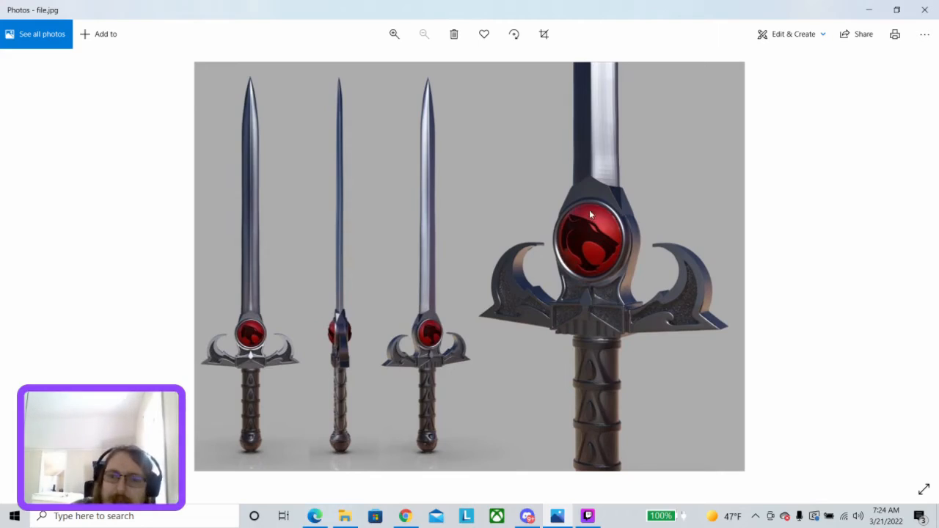
mouse_move(590, 247)
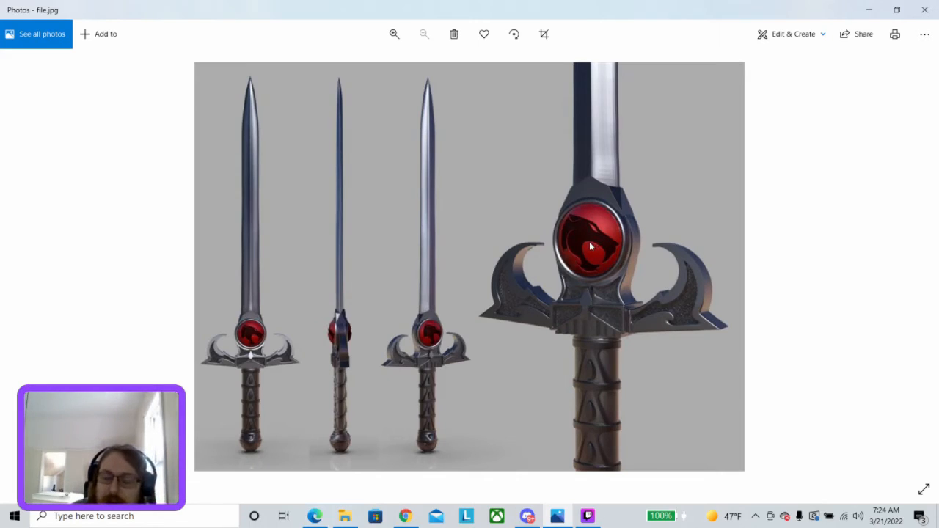
mouse_move(575, 329)
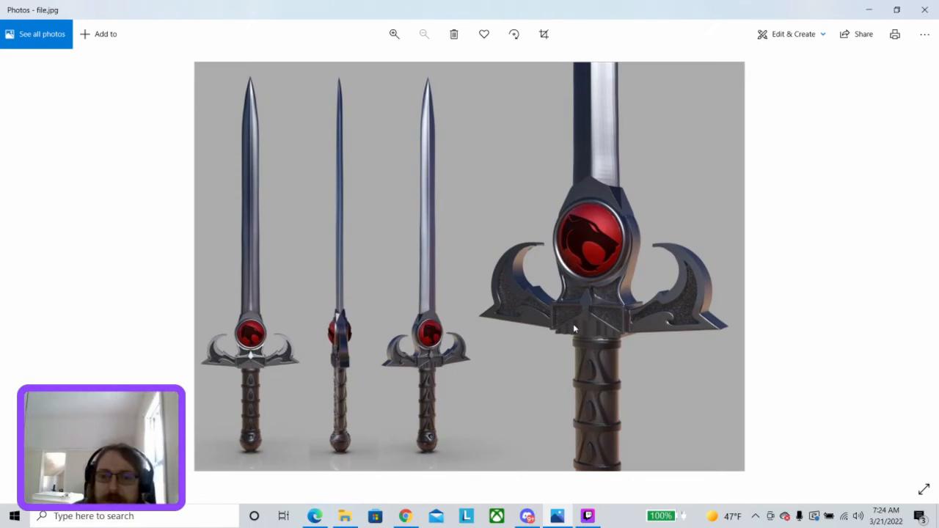
mouse_move(575, 354)
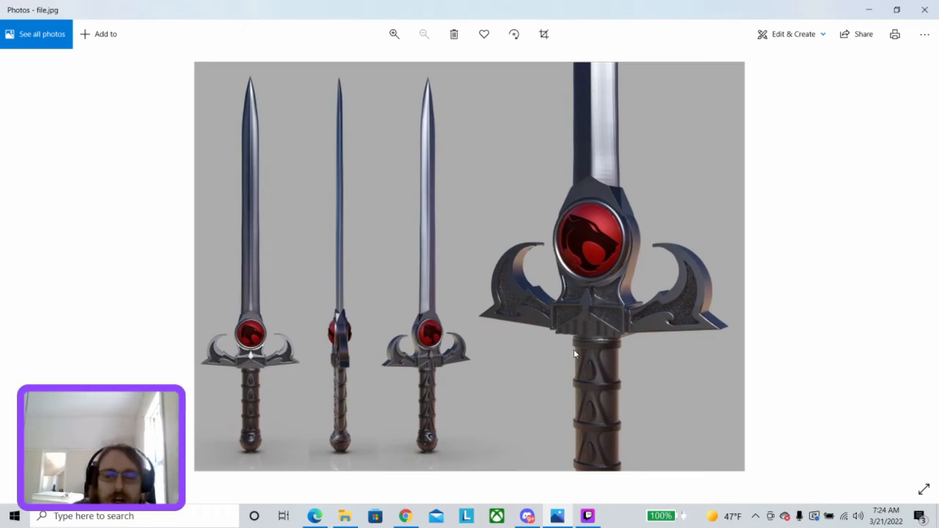
mouse_move(929, 220)
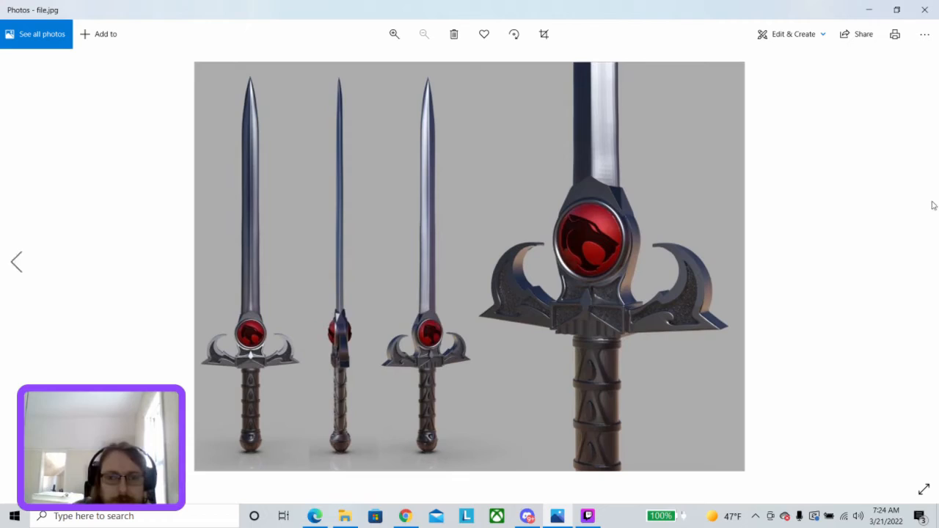
mouse_move(910, 303)
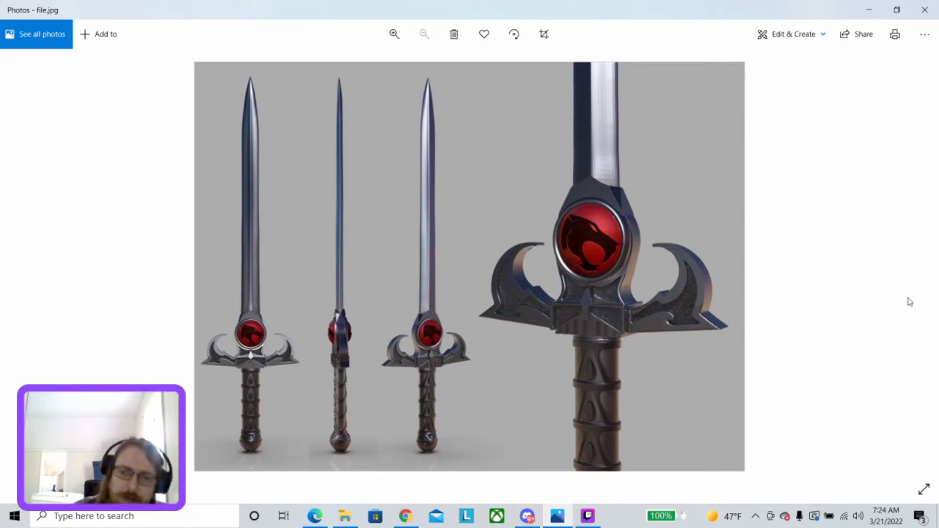
mouse_move(648, 339)
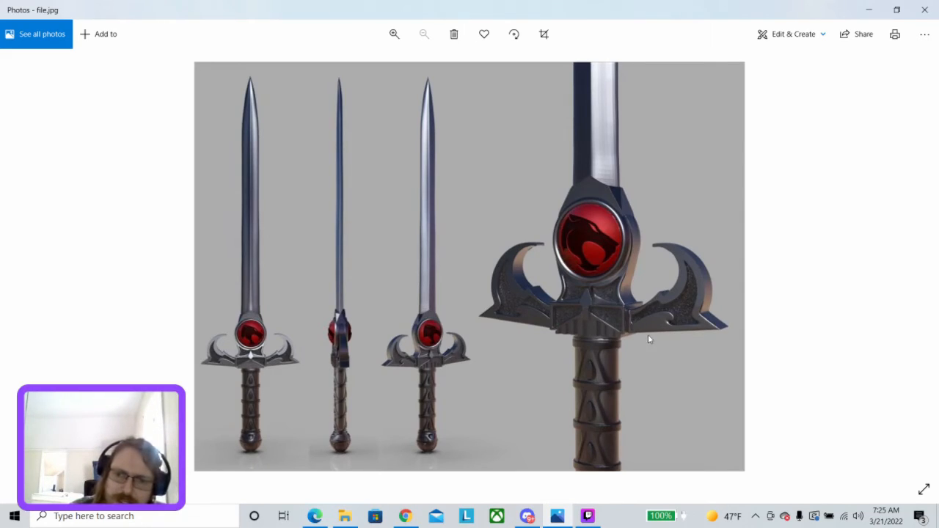
mouse_move(728, 339)
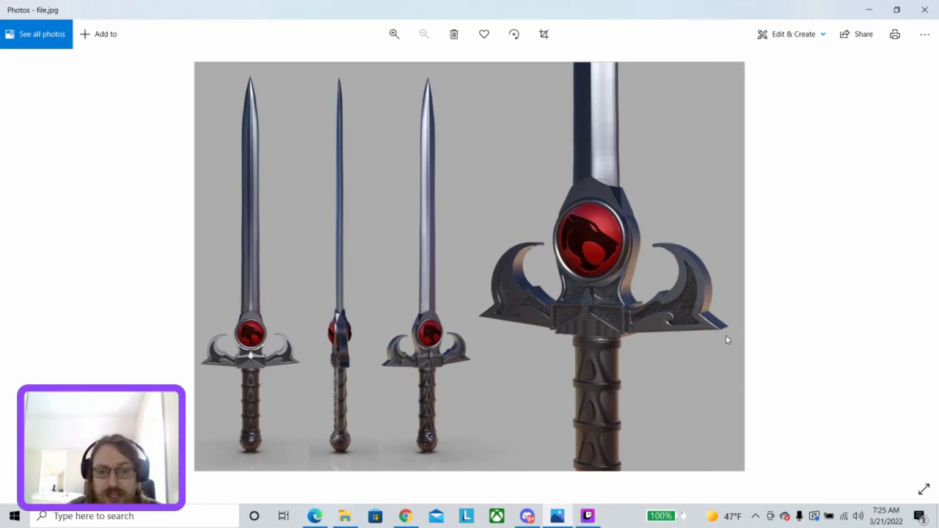
mouse_move(702, 500)
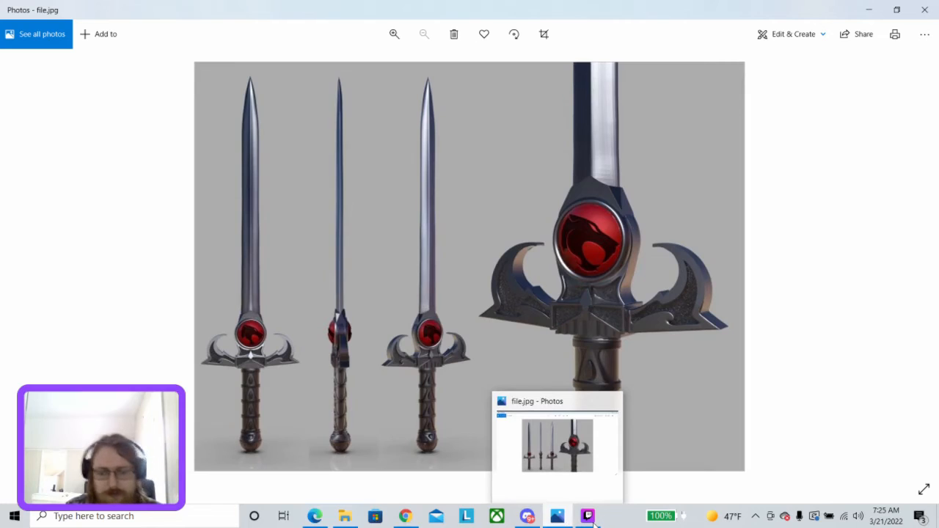
Bring the Twitch Studio window to the front from the taskbar.
left_click(587, 517)
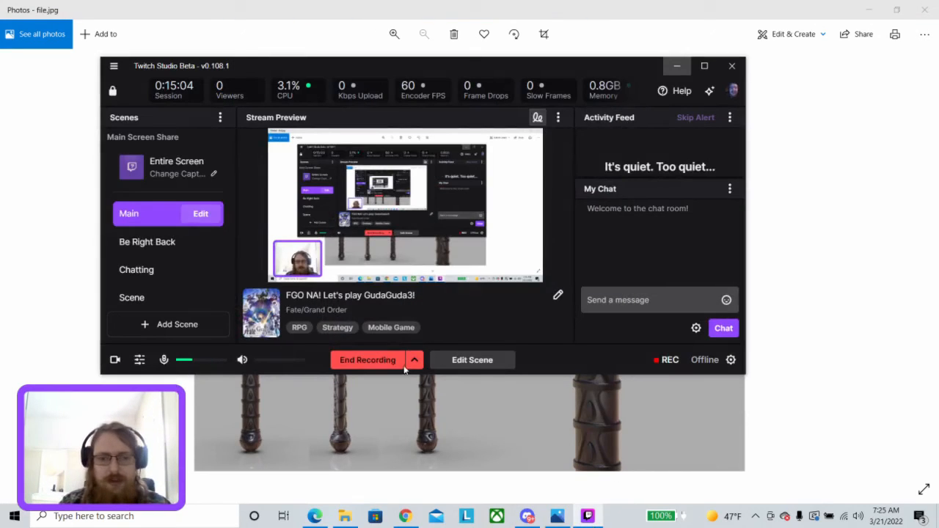